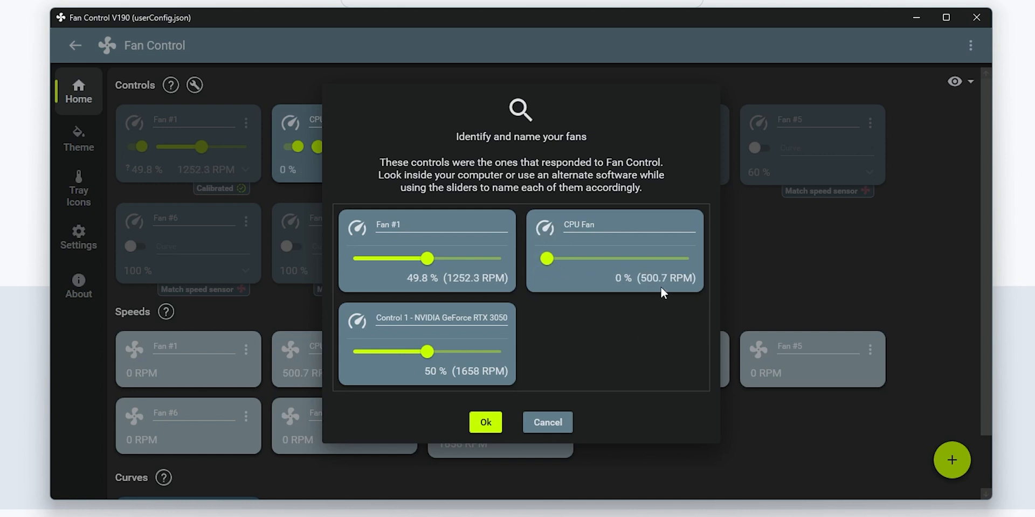
Step: Test the CPU Fan slider, accept the identified fan names and confirm the setup options
left_click_drag(547, 258, 597, 259)
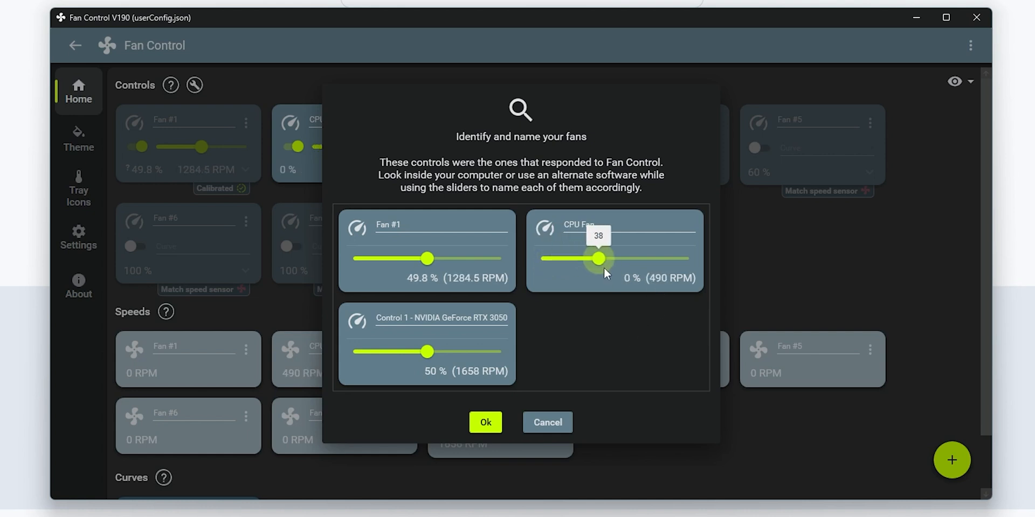
left_click(485, 422)
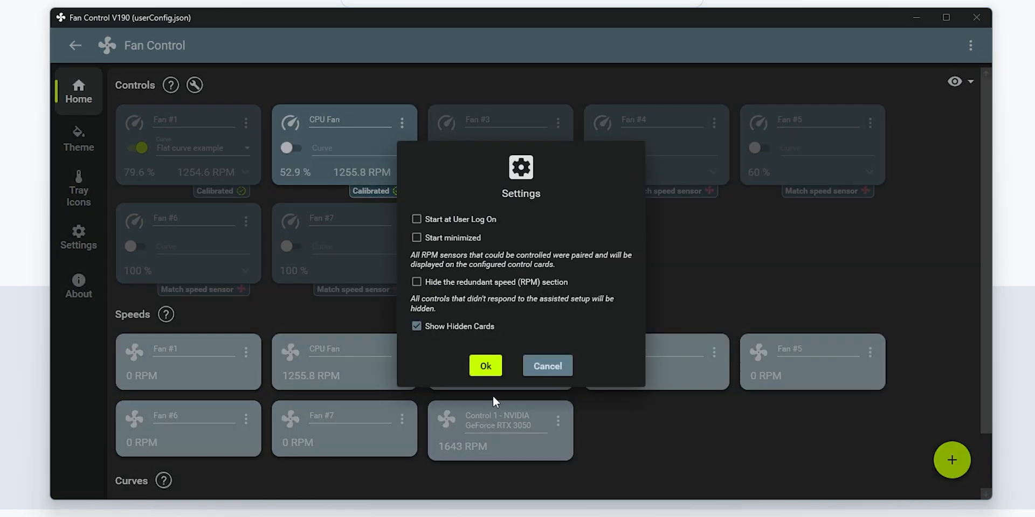
left_click(485, 365)
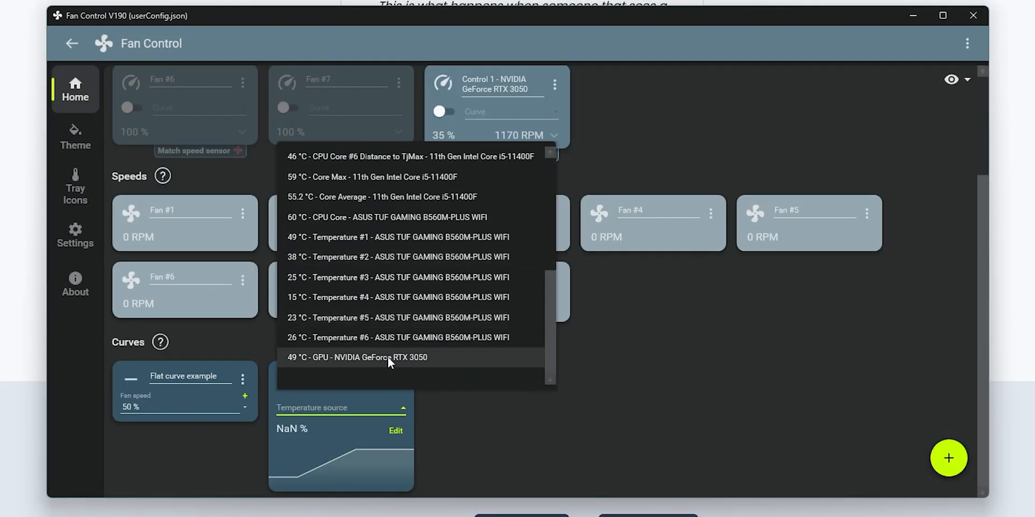
Step: Drive the graph curve from GPU temperature and shape it from about 20% near 40 °C to 80% near 80 °C
left_click(357, 357)
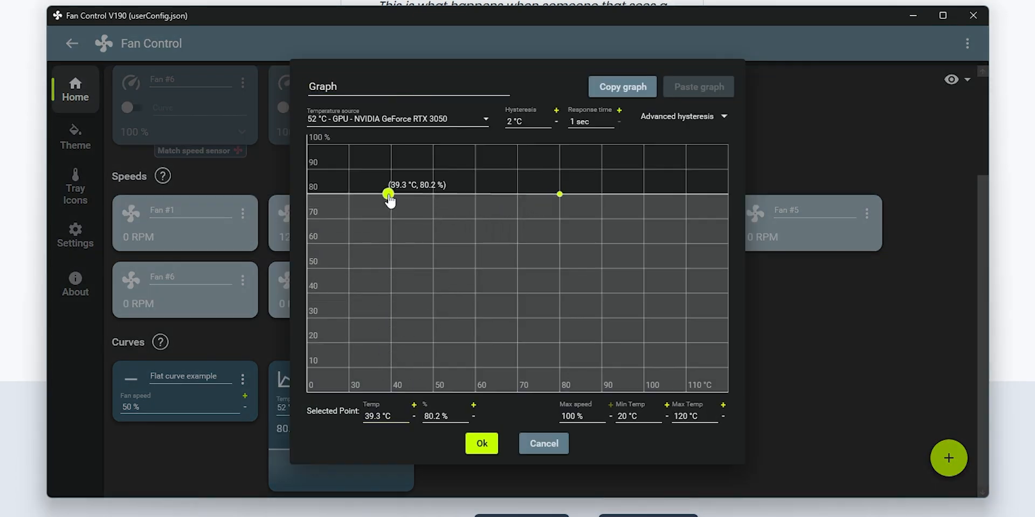
left_click(482, 443)
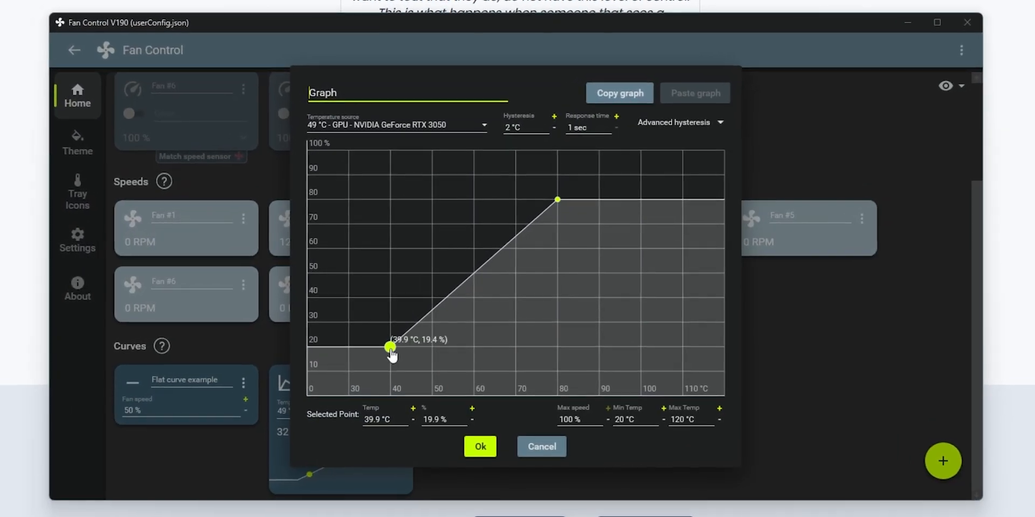
left_click_drag(392, 348, 432, 274)
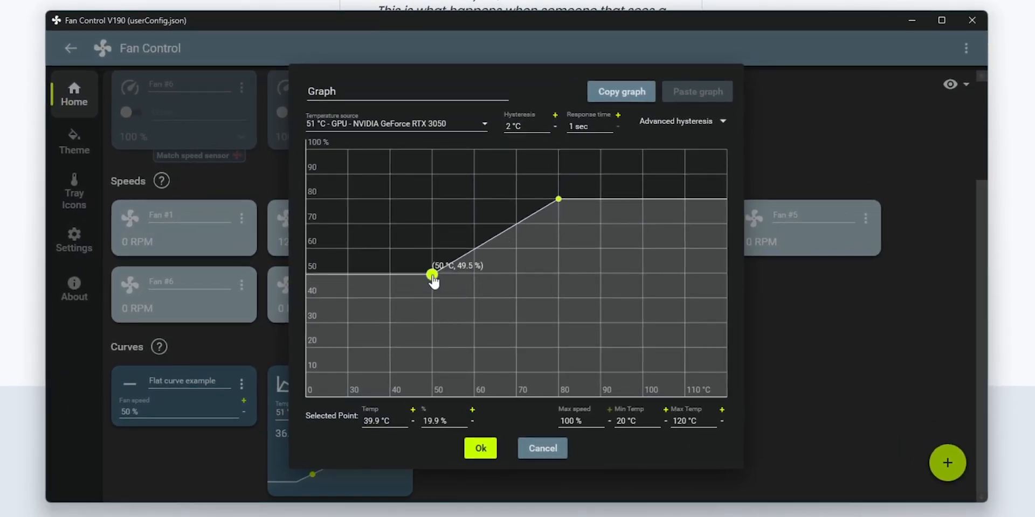
left_click(479, 448)
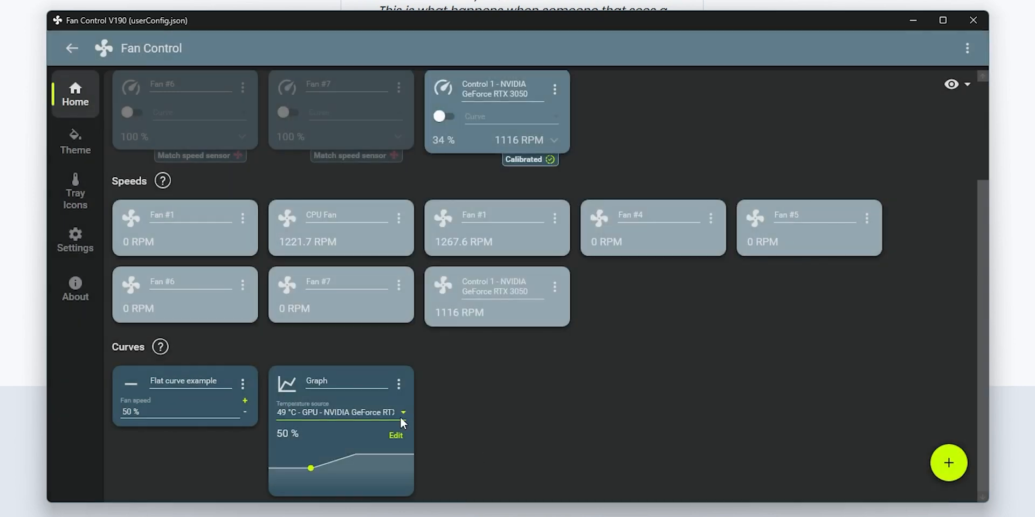
left_click(396, 435)
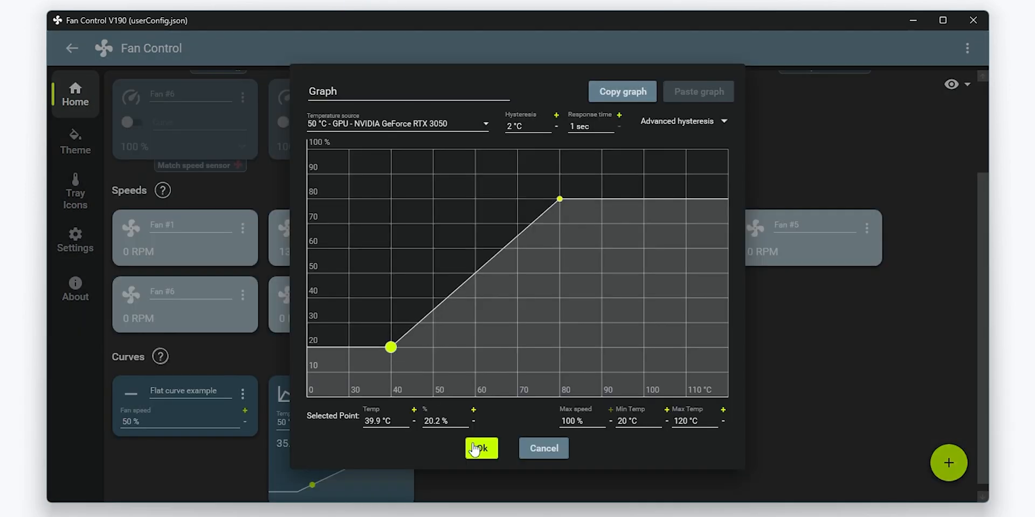
left_click(481, 448)
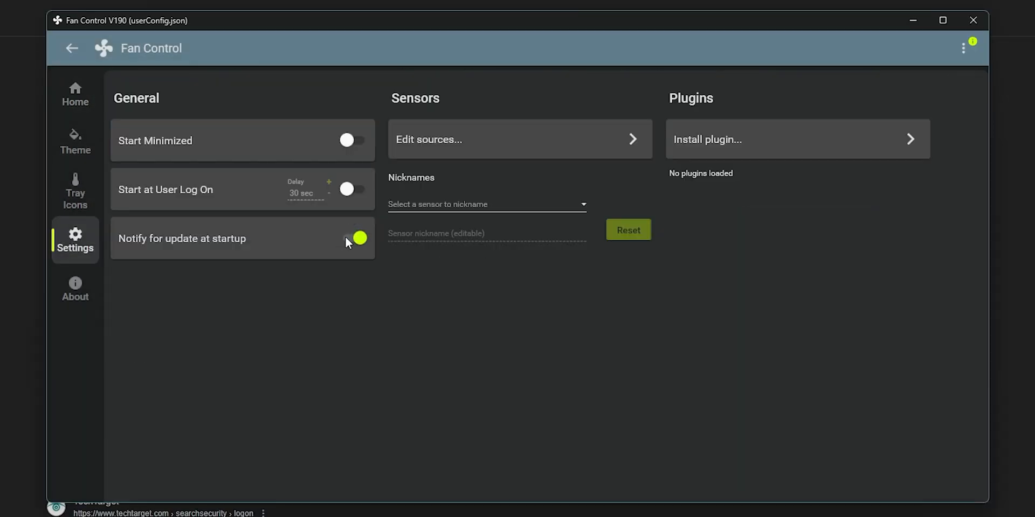
Step: Return to the fan controls overview and save the changed configuration
left_click(74, 94)
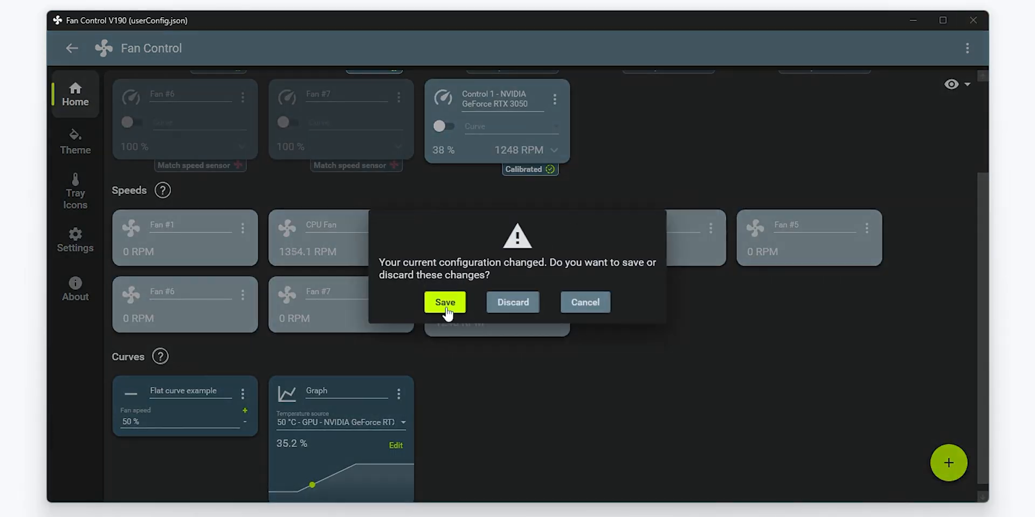
left_click(445, 301)
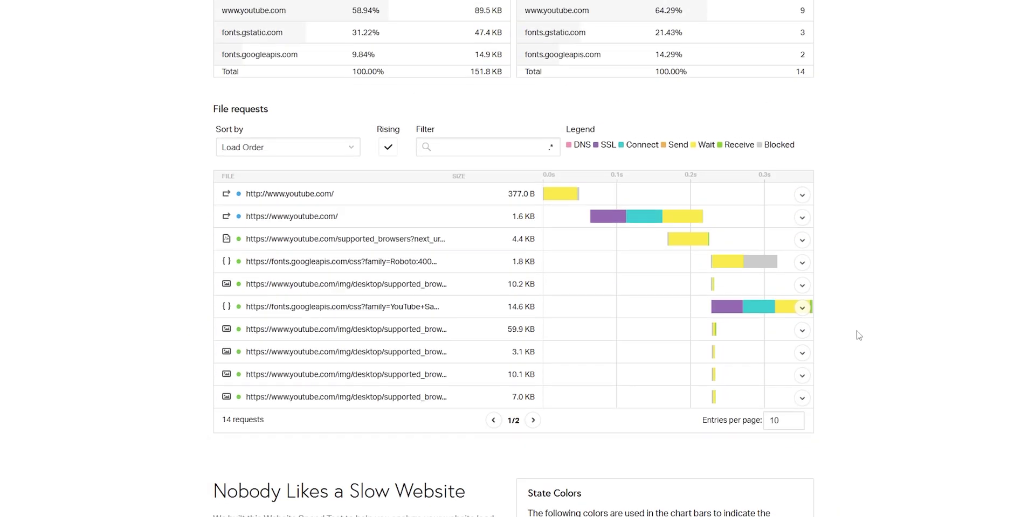
Step: Scroll the youtube.com speed test report down to the File requests waterfall table
scroll("down", 3)
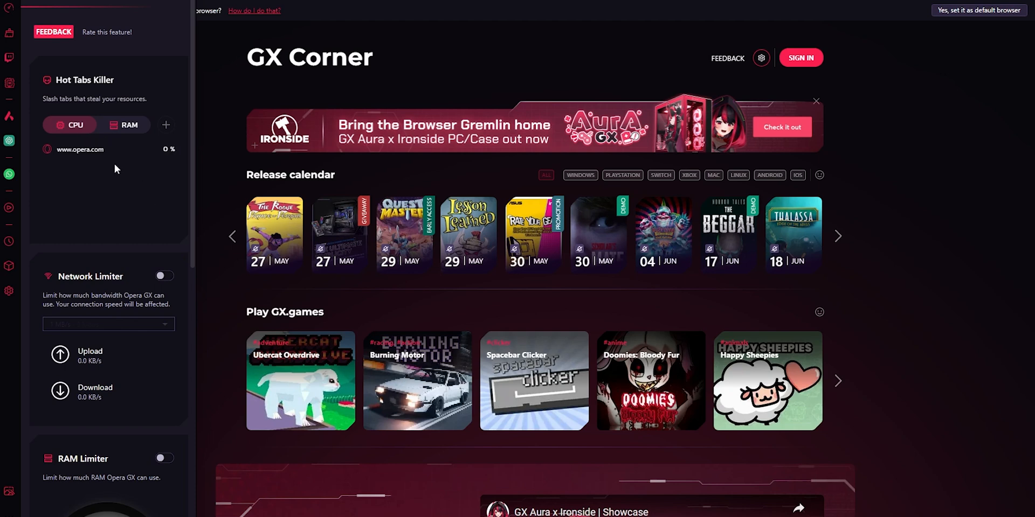
Step: Scroll through the GX Control panel and the GX Basic settings with theme, sounds and sidebar options
scroll("down", 3)
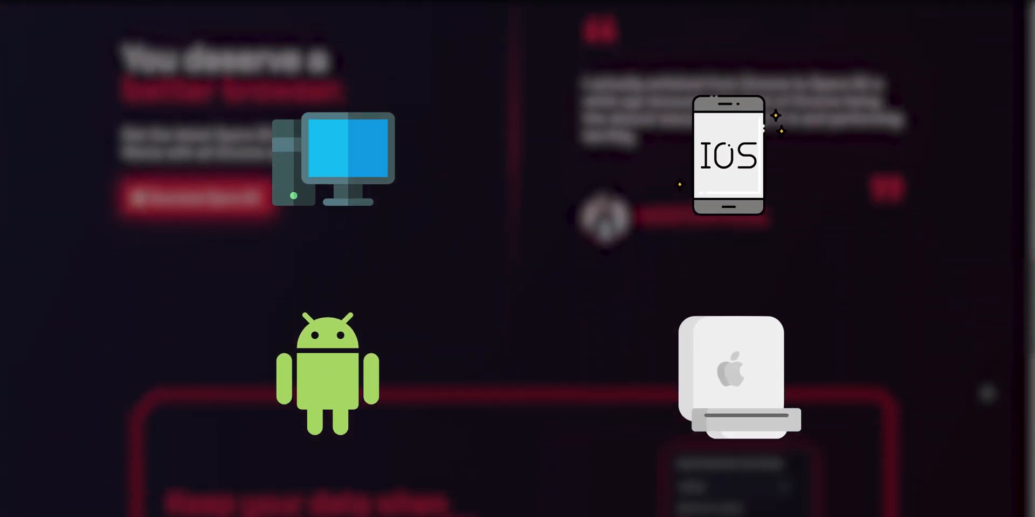
scroll("down", 3)
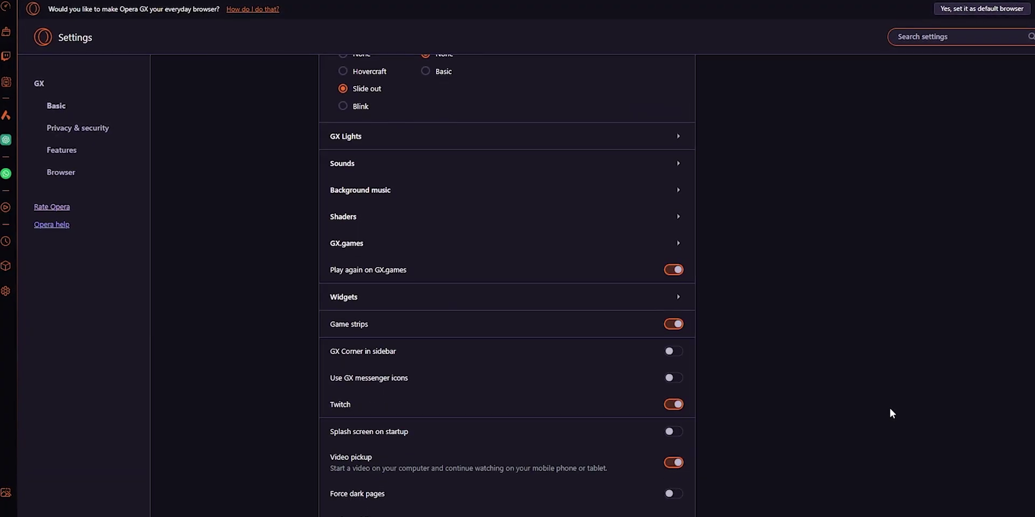
scroll("down", 3)
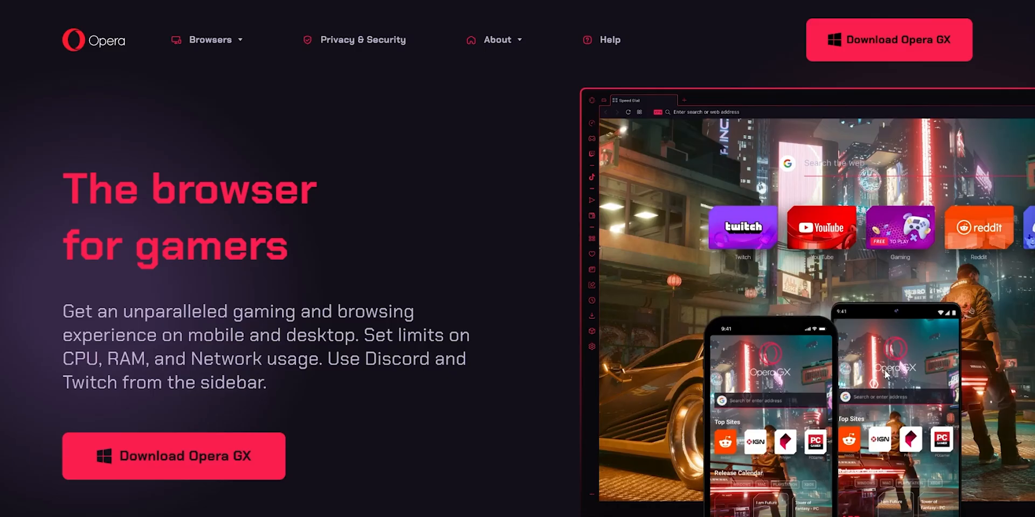
mouse_move(261, 443)
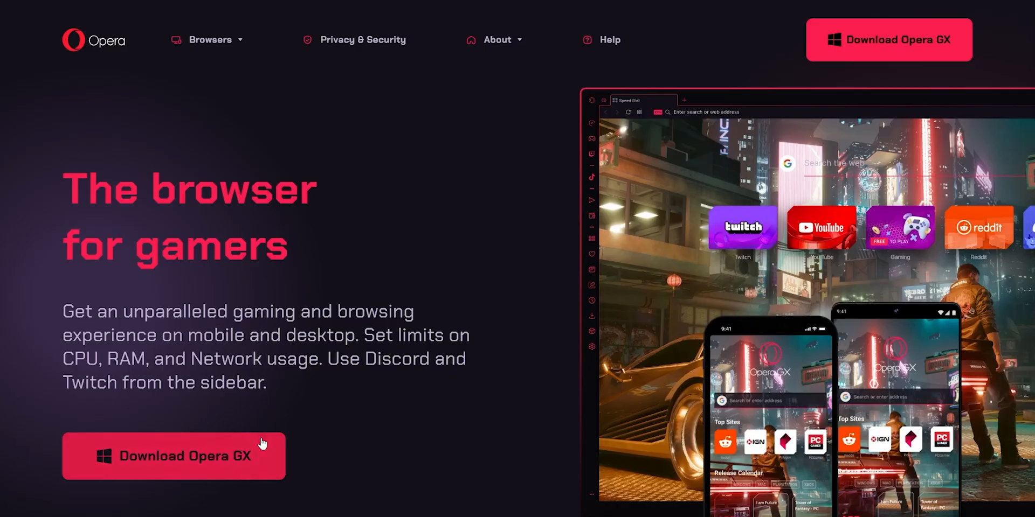
Step: Download Opera GX, then run GX Cleaner with Cache checked to free 34 MB
left_click(173, 456)
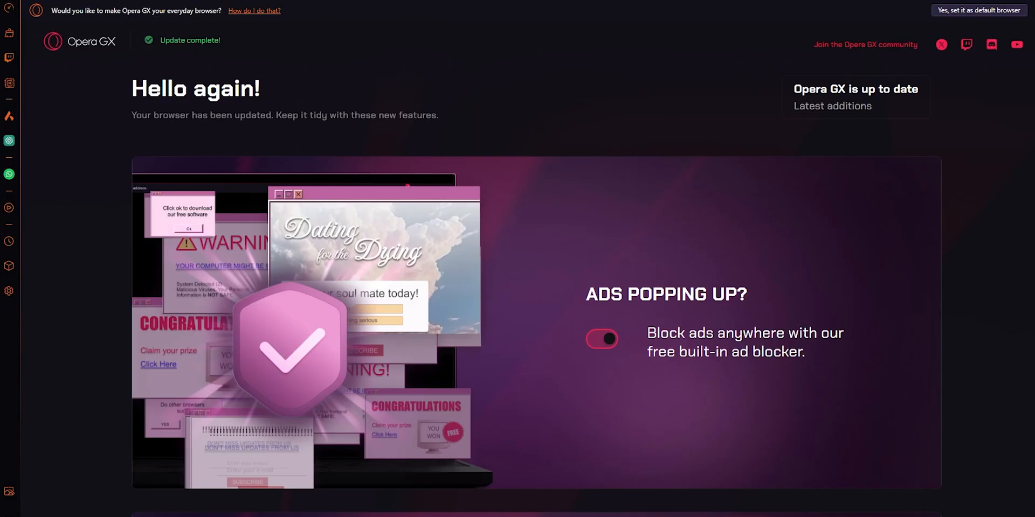
left_click(9, 240)
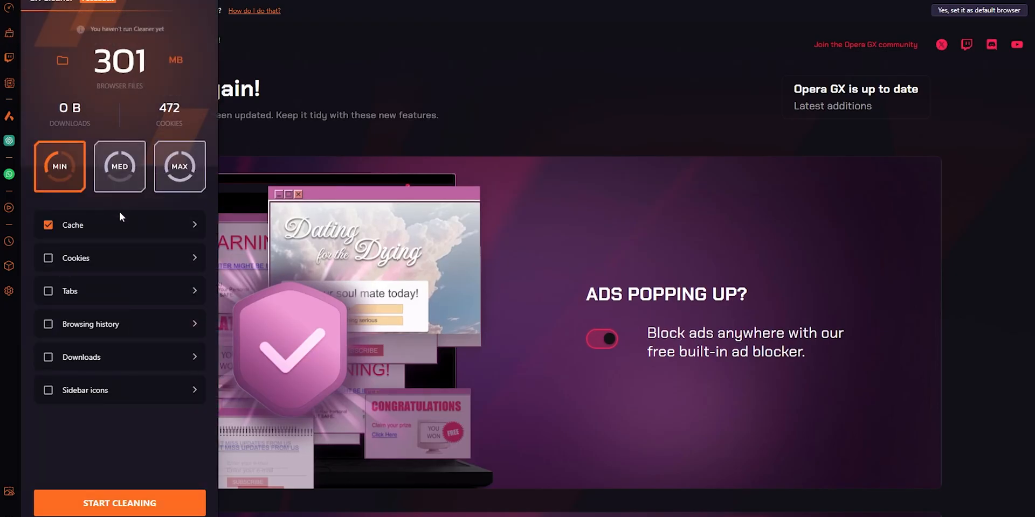
left_click(120, 503)
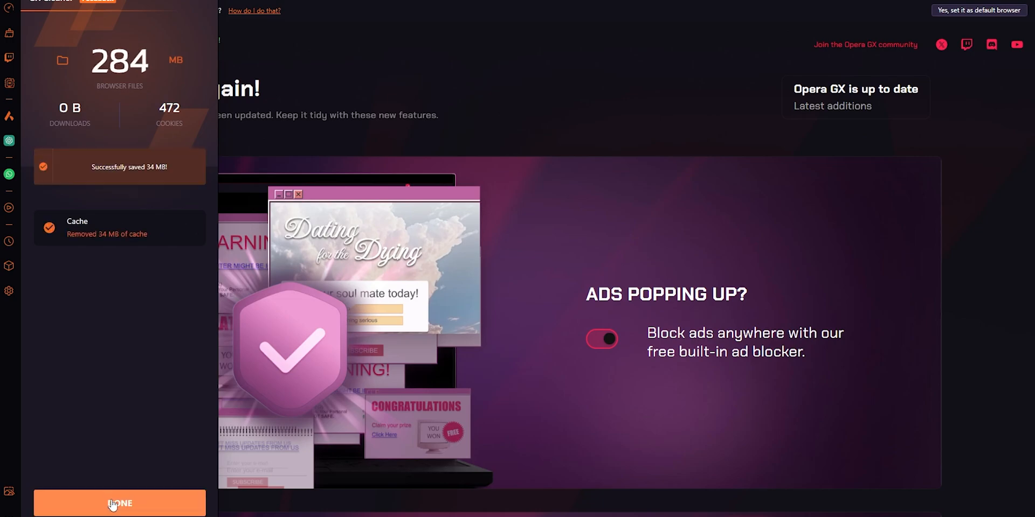
Step: Close GX Cleaner and switch the theme from After Eight to Custom via Easy setup
left_click(119, 503)
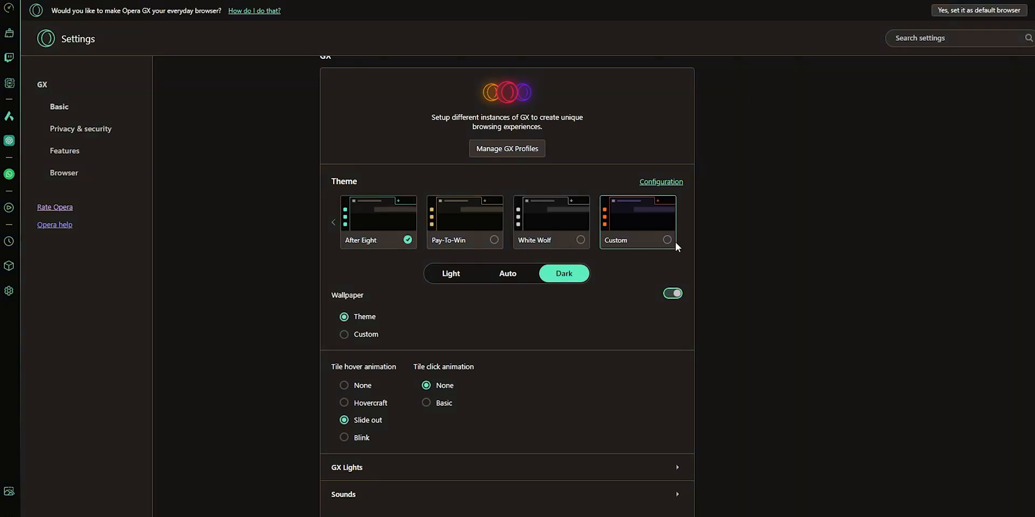
scroll("down", 3)
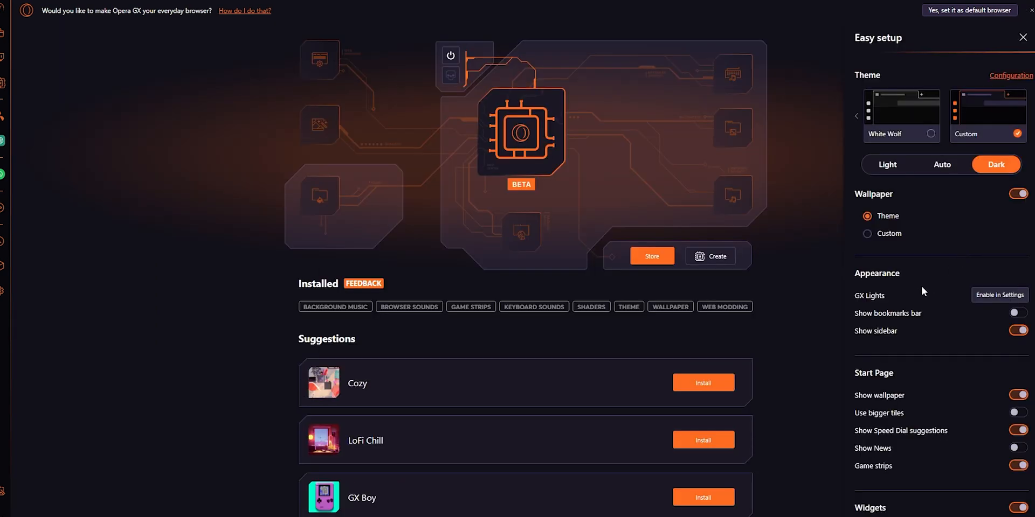
left_click(1001, 295)
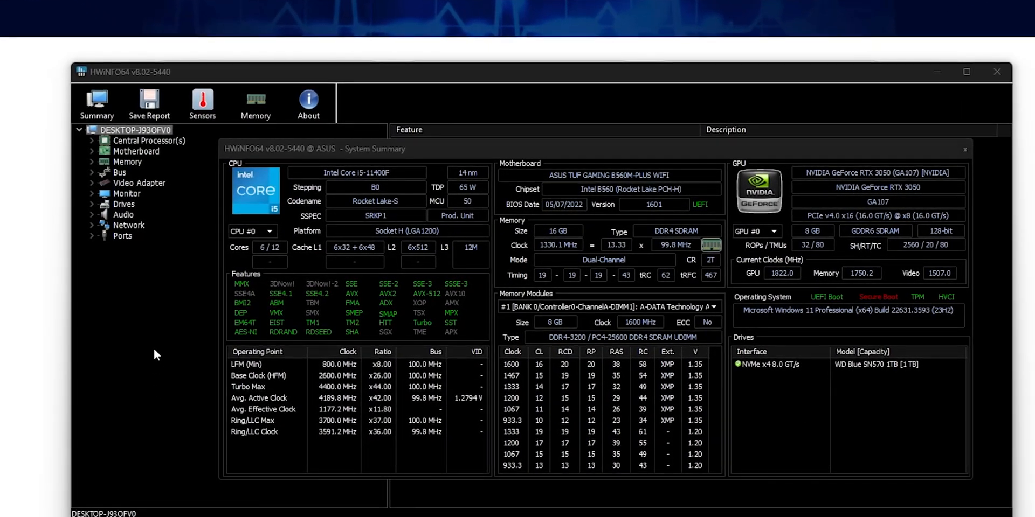
Step: Show HWiNFO's Sensors Status window and scroll through the live readings
left_click(201, 102)
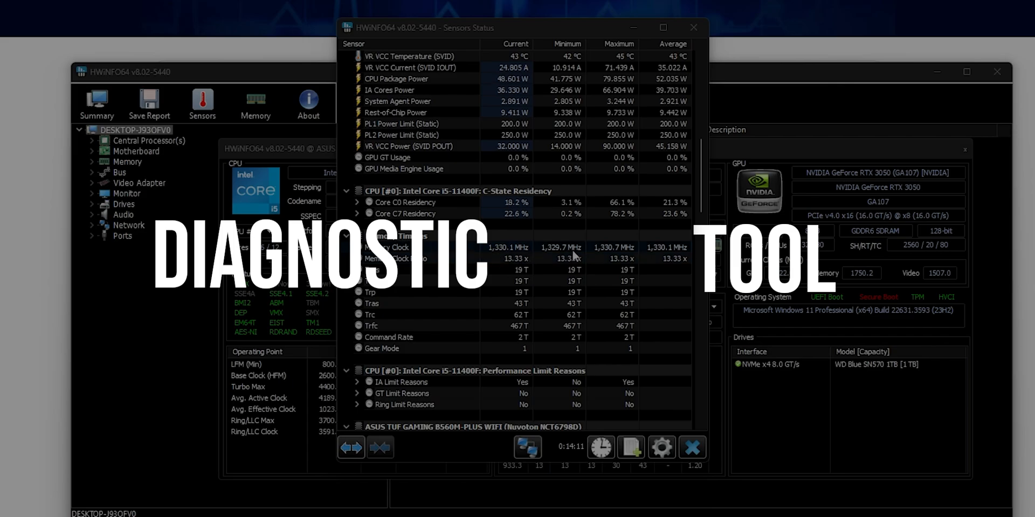
scroll("down", 3)
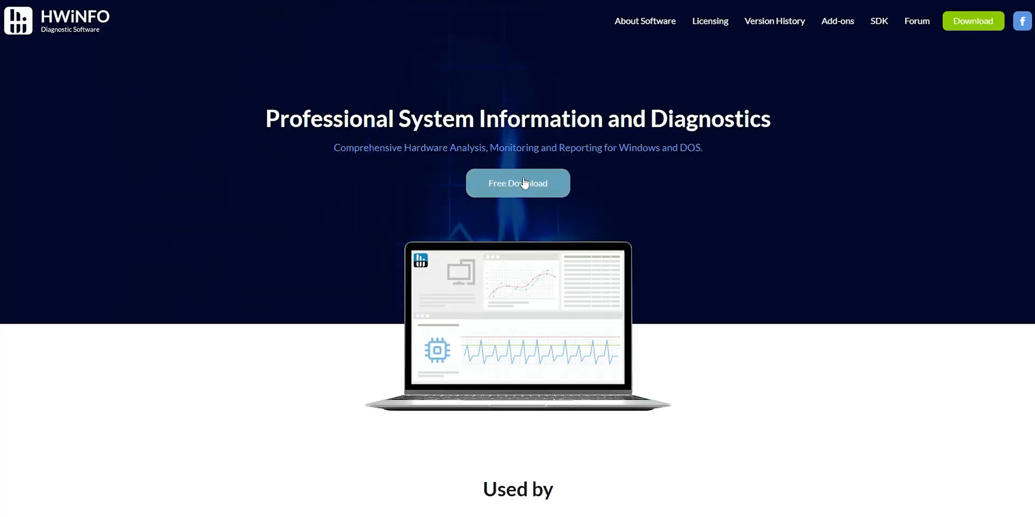
Step: Get HWiNFO's free download and scroll the sensor list for CPU, GPU and drives with min/max/average values
left_click(518, 183)
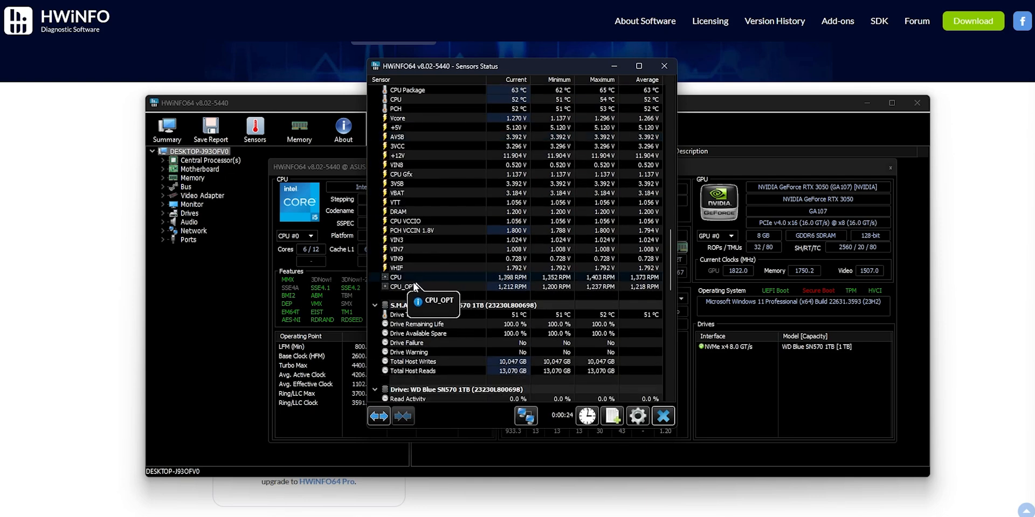
scroll("down", 3)
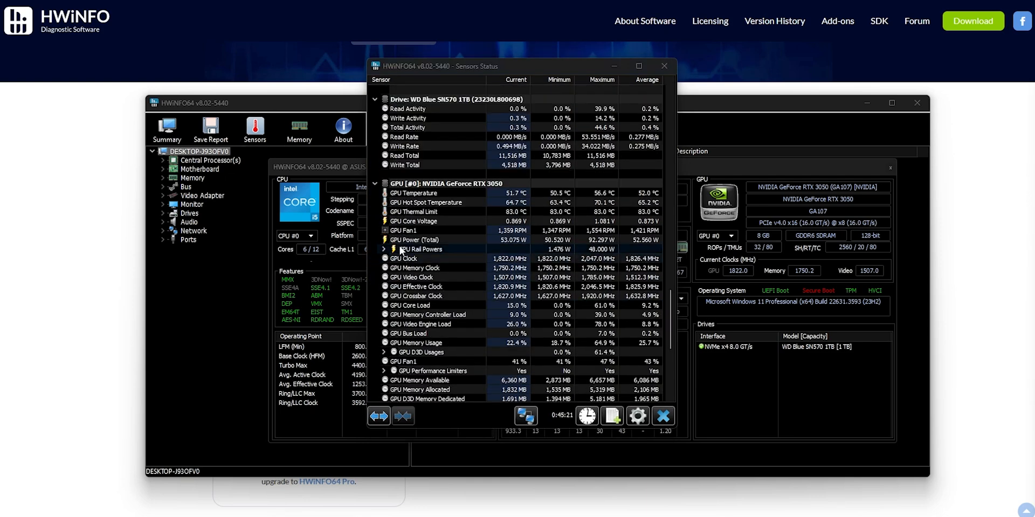
scroll("up", 3)
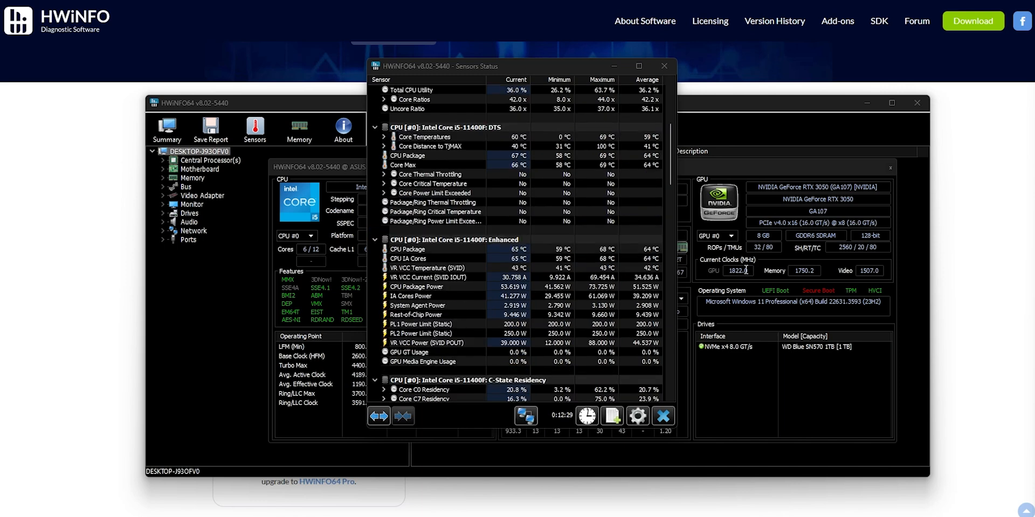
scroll("up", 3)
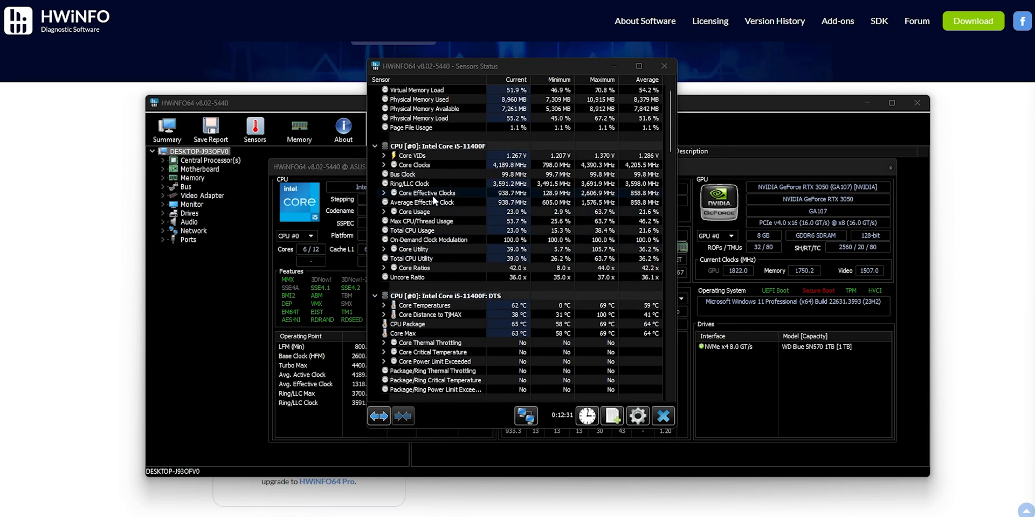
scroll("down", 3)
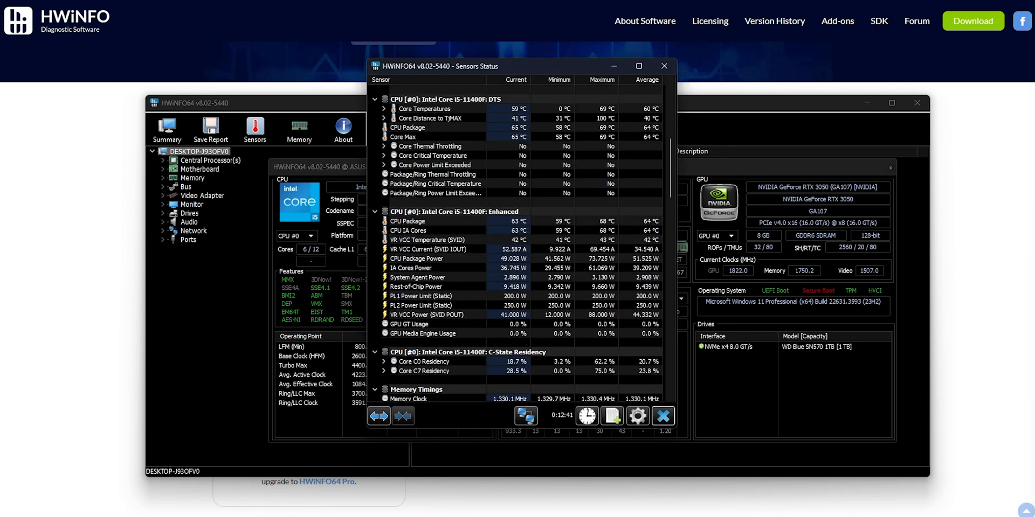
left_click(663, 66)
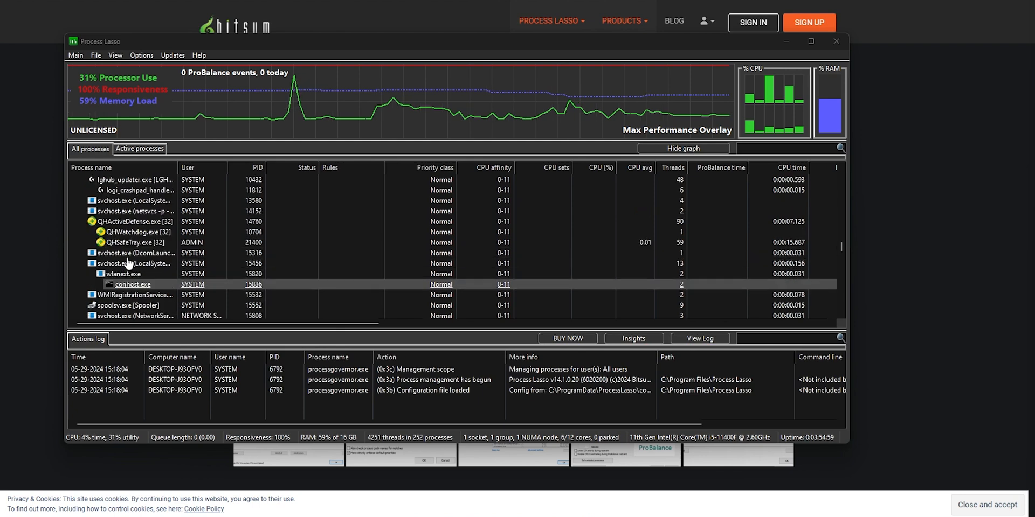
Step: Locate Discord.exe in the process list and bring up its actions menu
scroll("down", 3)
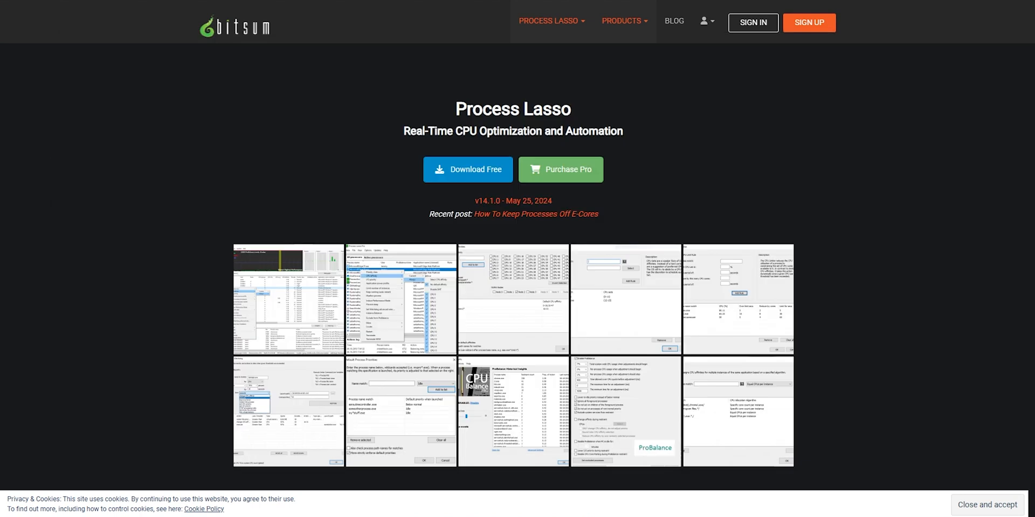
mouse_move(478, 174)
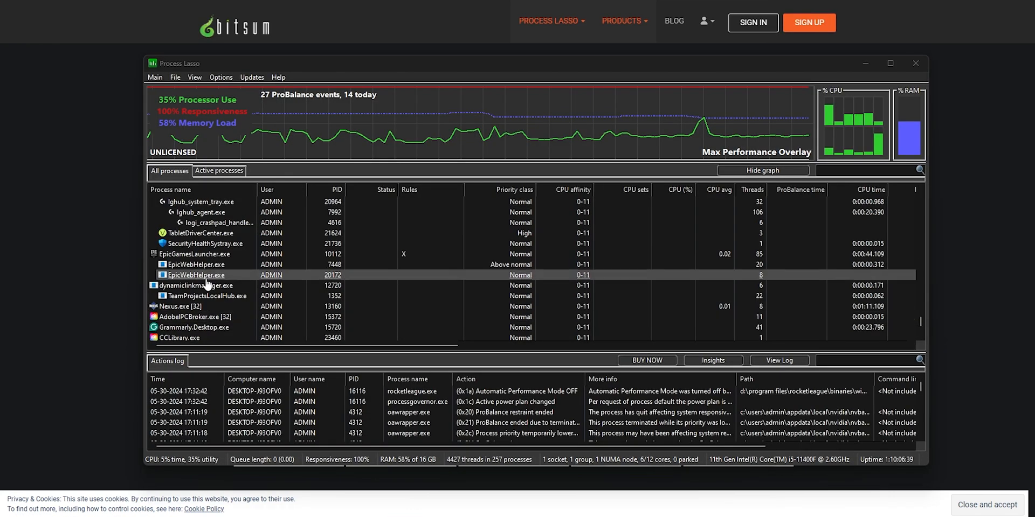
scroll("down", 3)
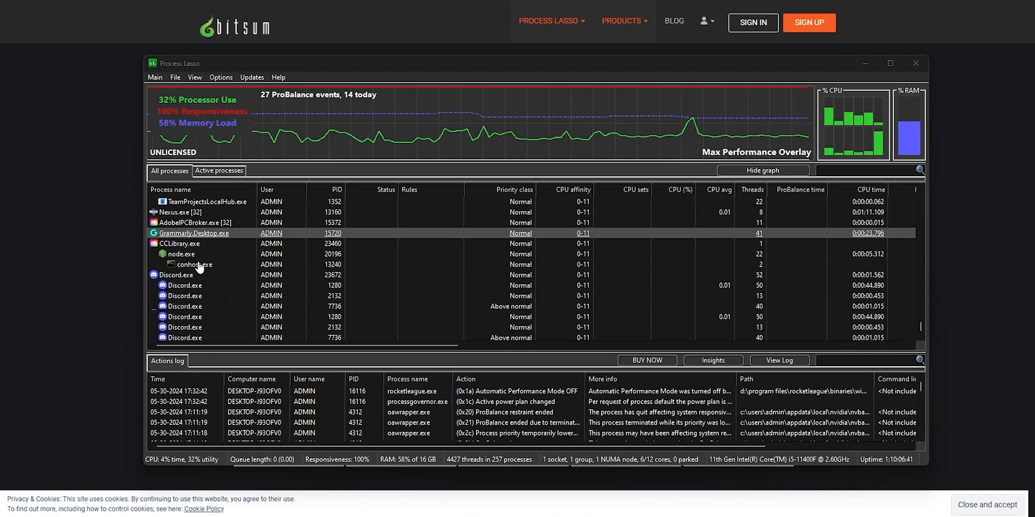
left_click(192, 275)
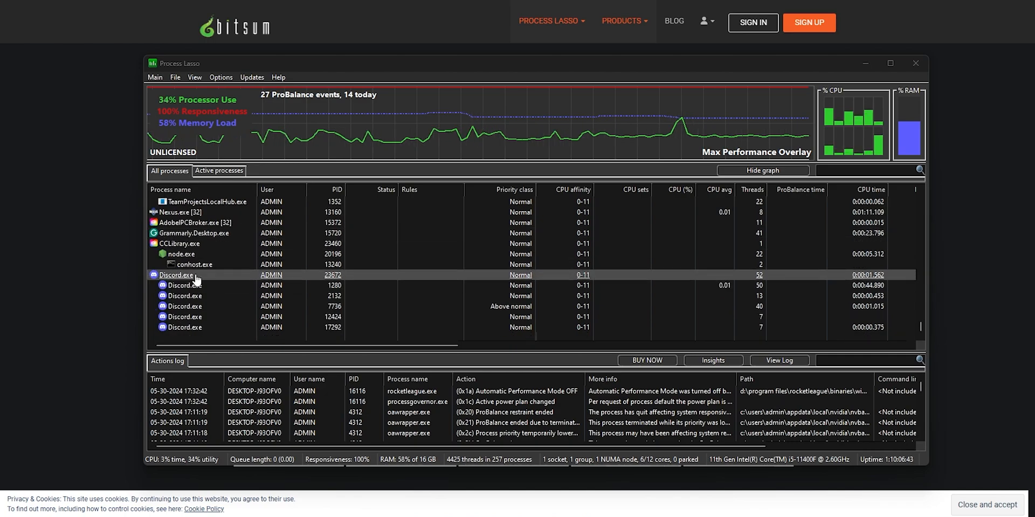
right_click(175, 275)
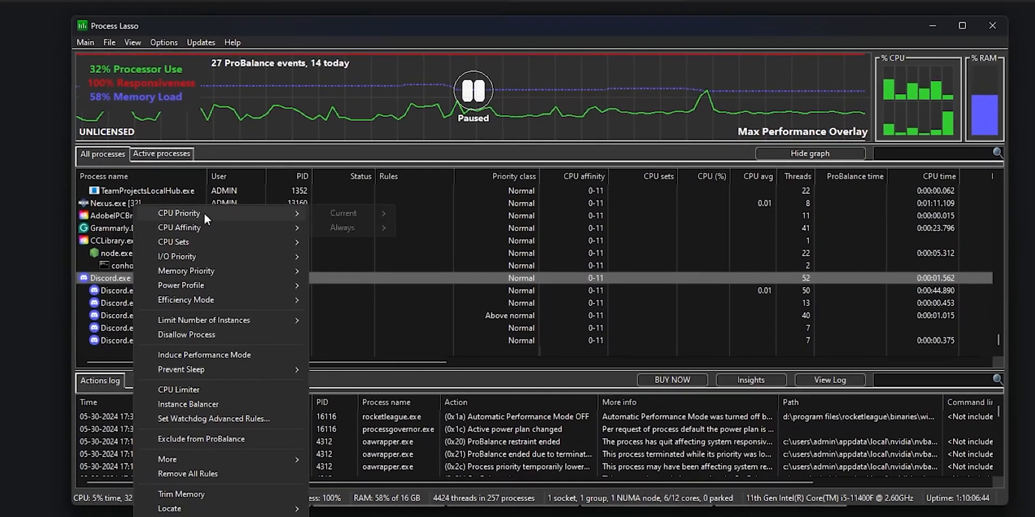
Step: Explore Discord's CPU Priority levels and CPU Affinity core selection
left_click(342, 212)
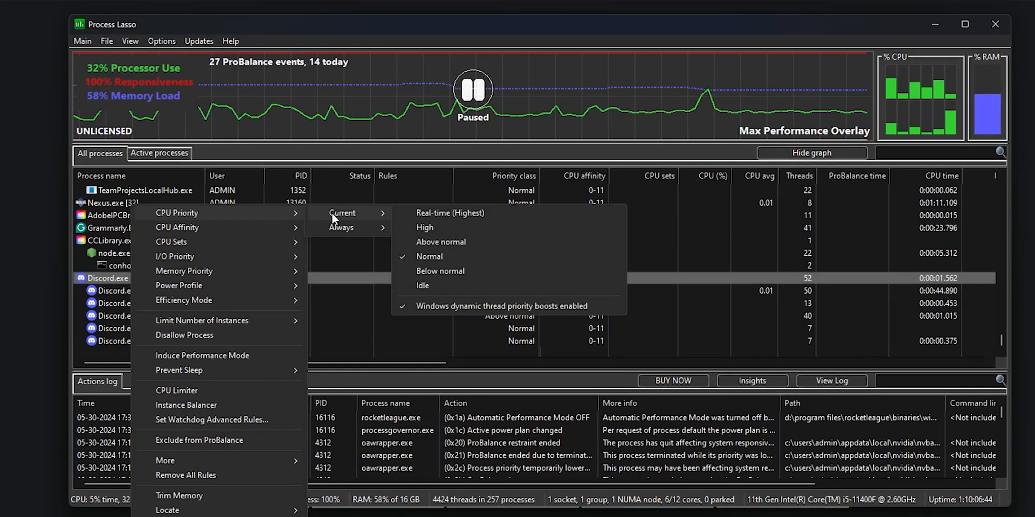
mouse_move(424, 228)
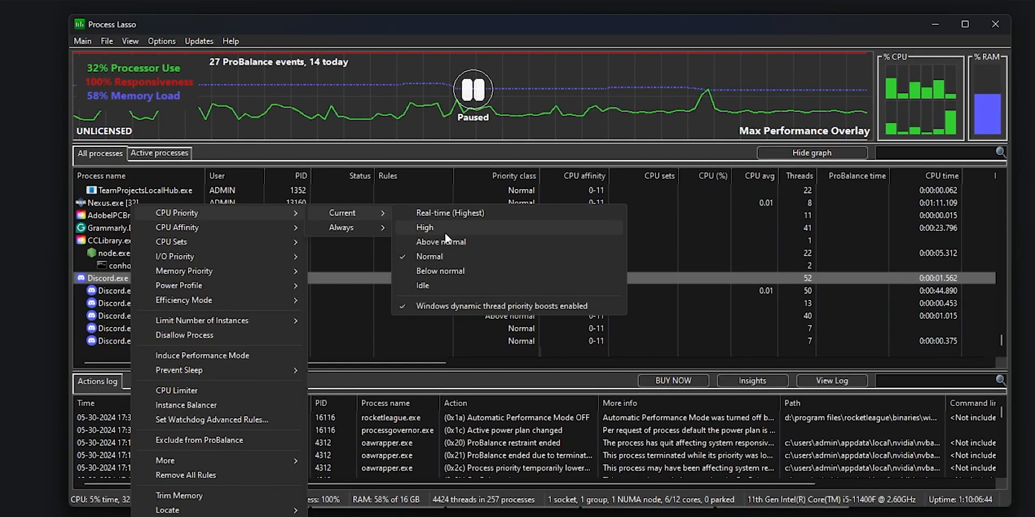
mouse_move(242, 227)
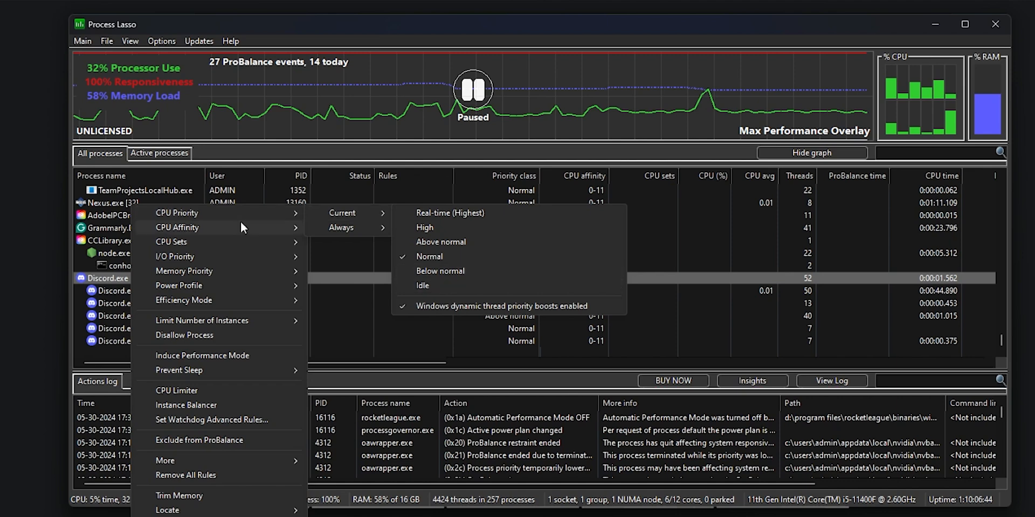
mouse_move(176, 227)
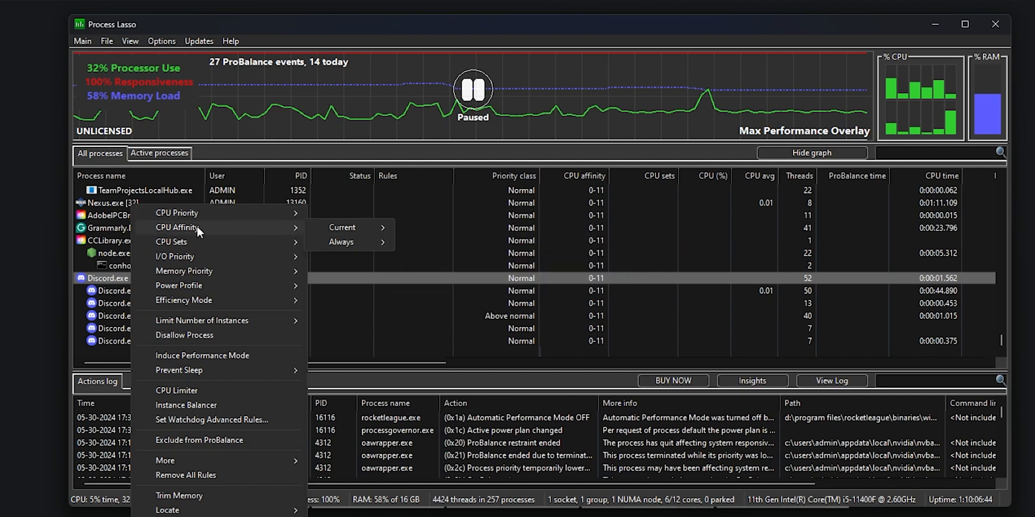
left_click(342, 228)
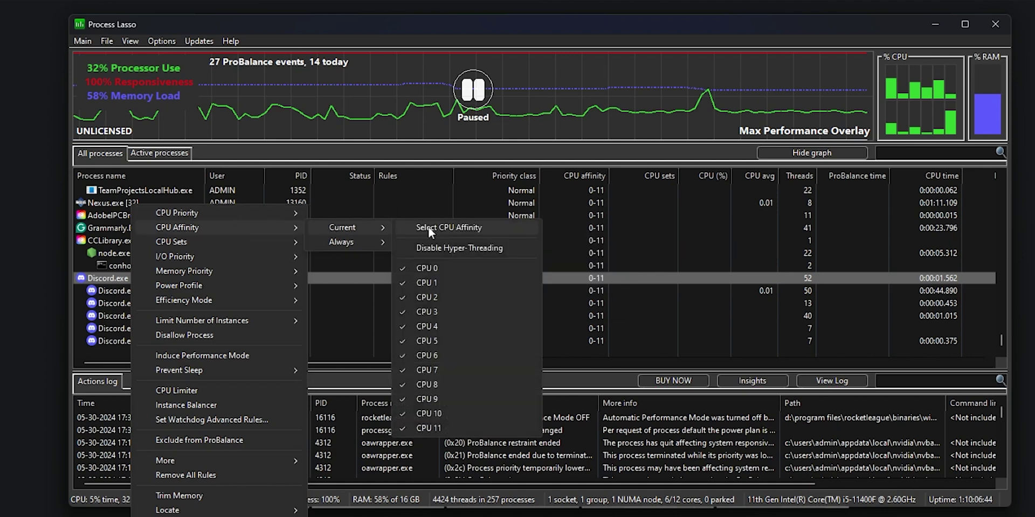
mouse_move(391, 258)
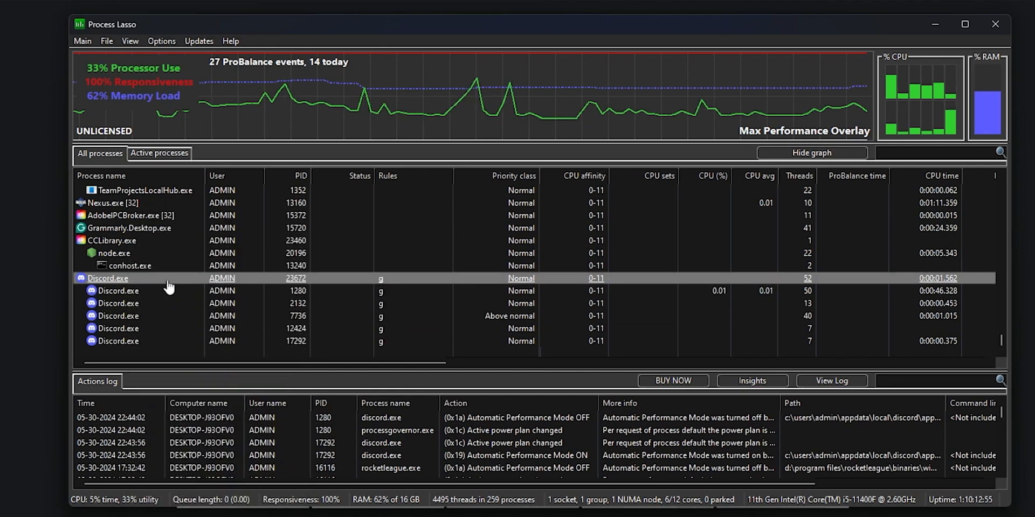
left_click(130, 265)
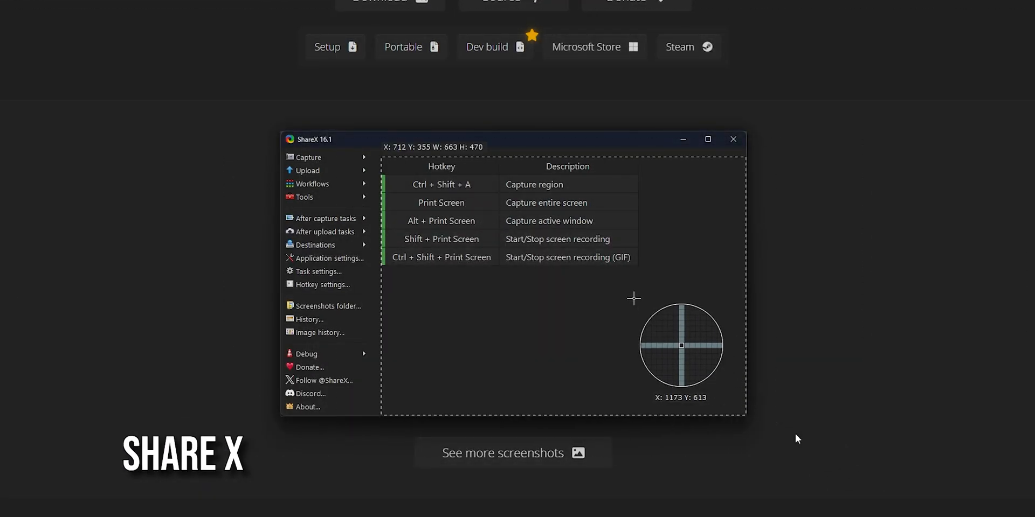
mouse_move(398, 136)
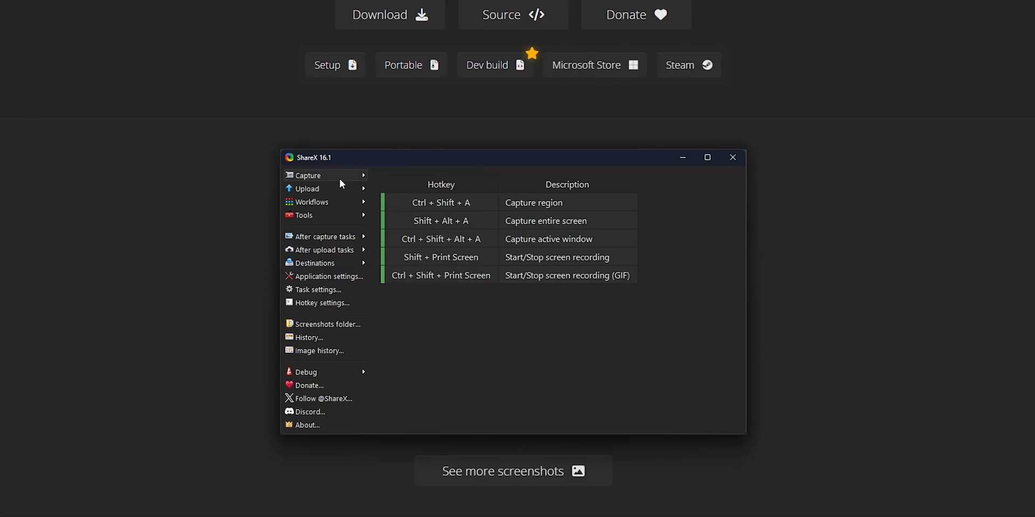
mouse_move(406, 290)
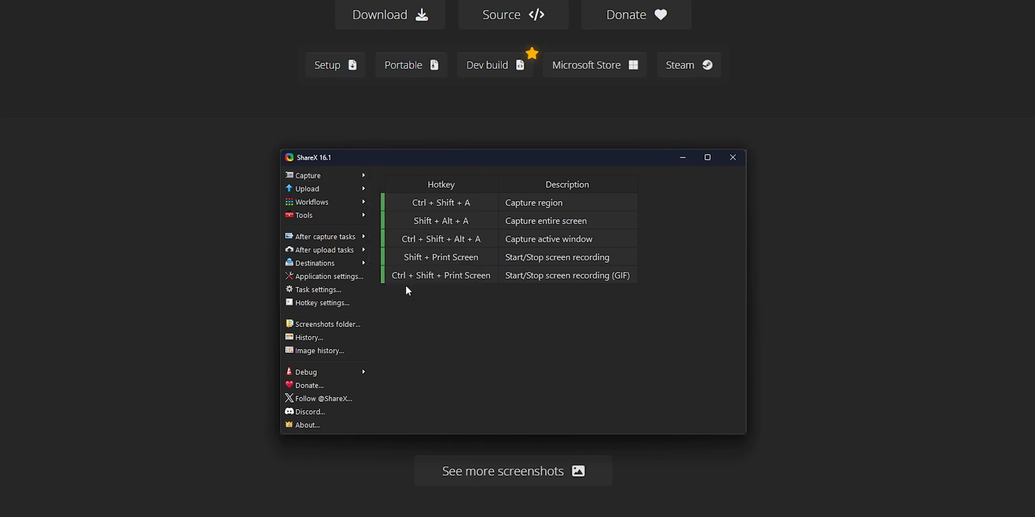
mouse_move(202, 105)
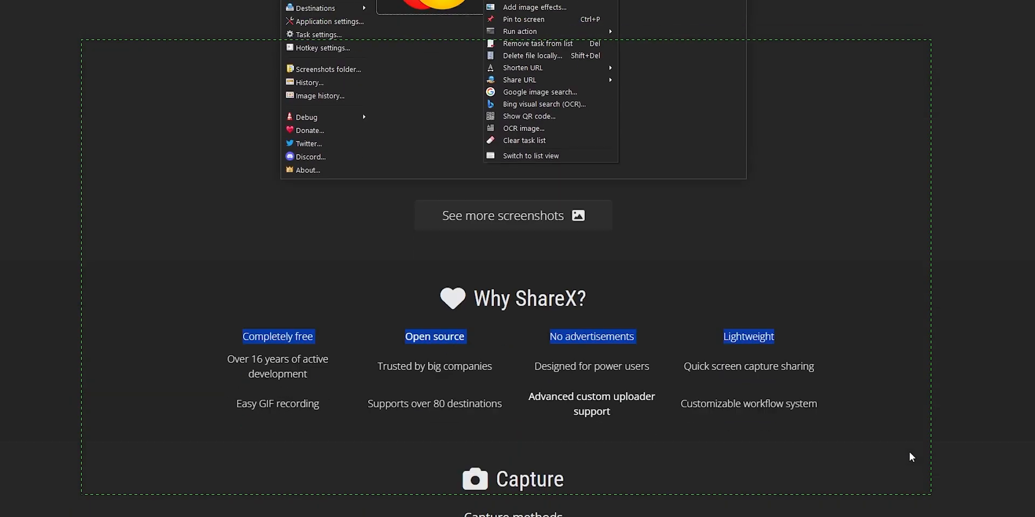
Step: Scroll getsharex.com down to the Why ShareX? list: free, open source, no ads, lightweight
scroll("down", 3)
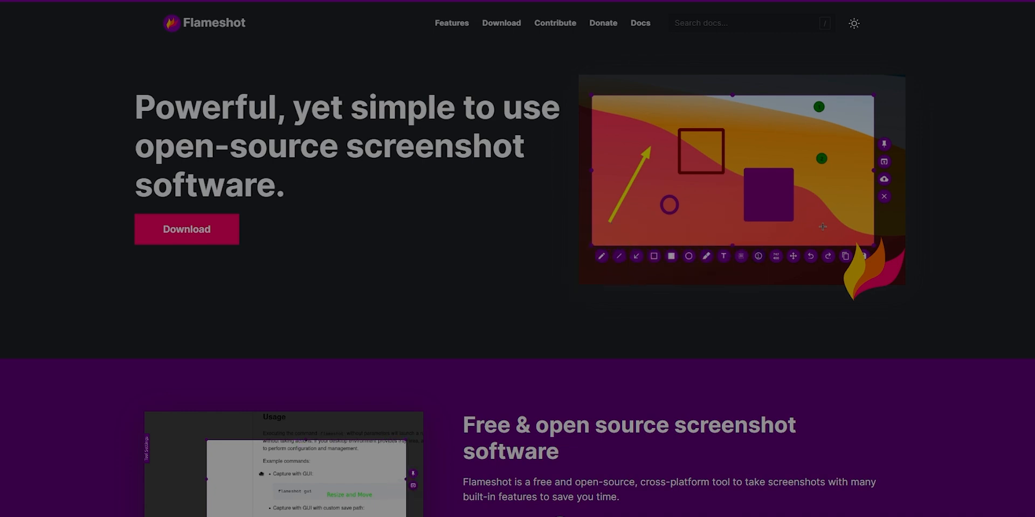
Step: Scroll Flameshot's homepage to the 'Free & open source screenshot software' section, then head to NirSoft
scroll("down", 3)
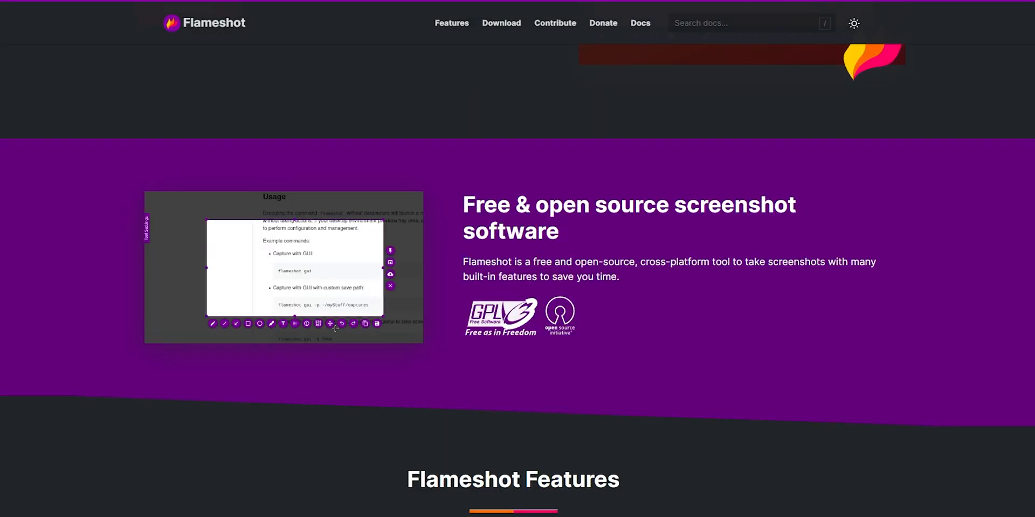
left_click(501, 23)
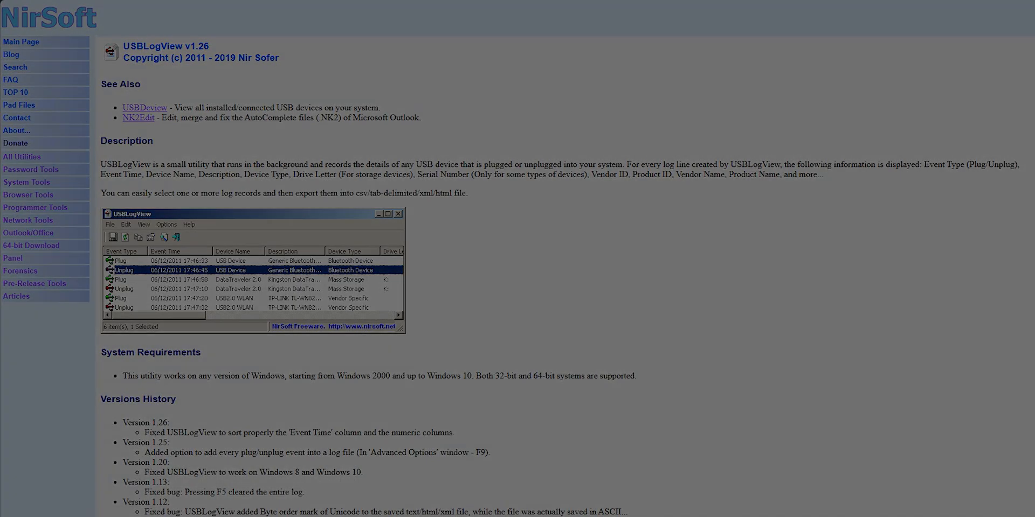
Step: Scroll through USBLogView's description and version history on the NirSoft page
scroll("down", 3)
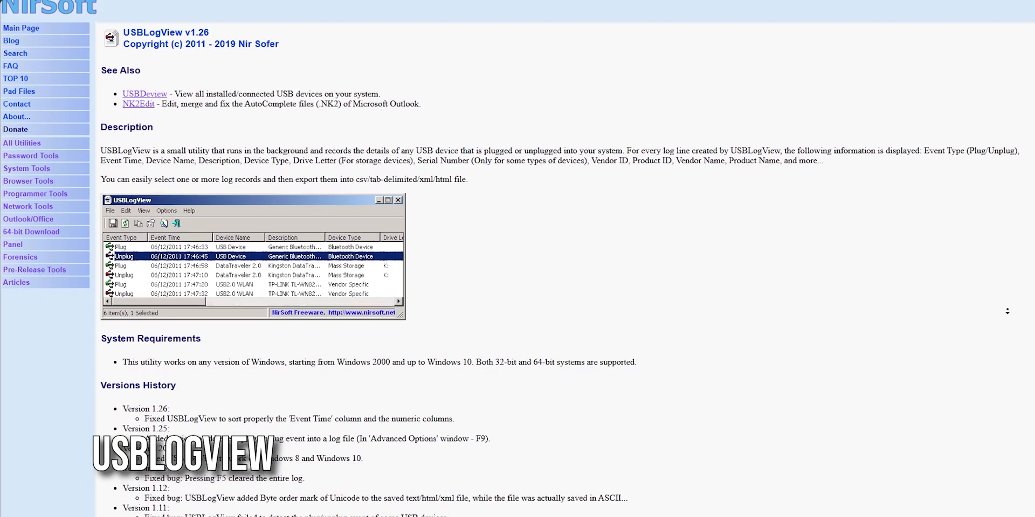
scroll("down", 3)
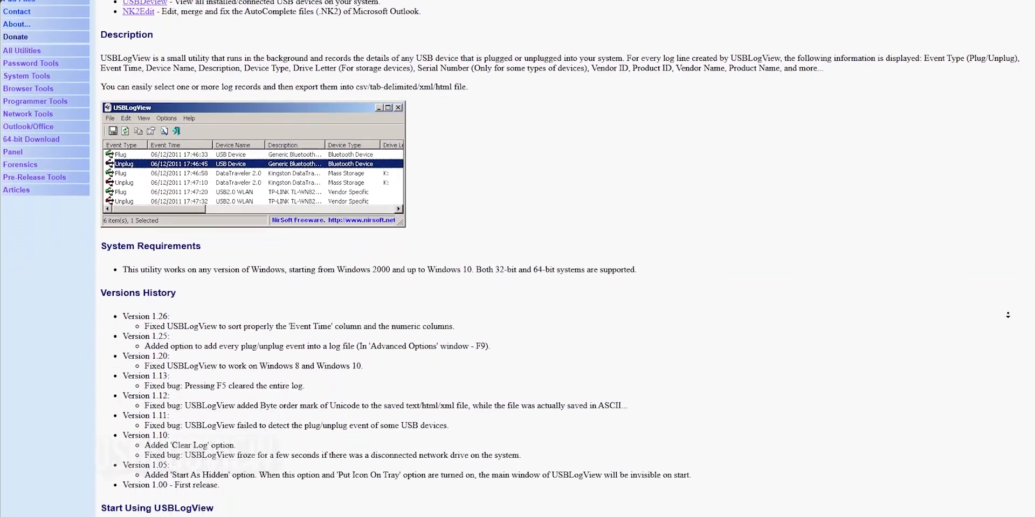
scroll("down", 3)
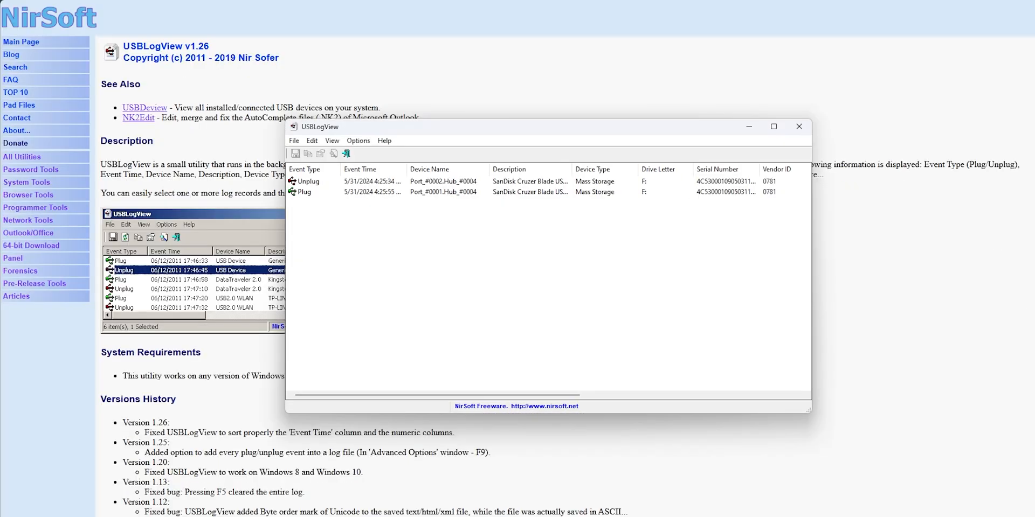
Step: Close the USB event log window and start the USBLogView download from NirSoft
left_click(798, 126)
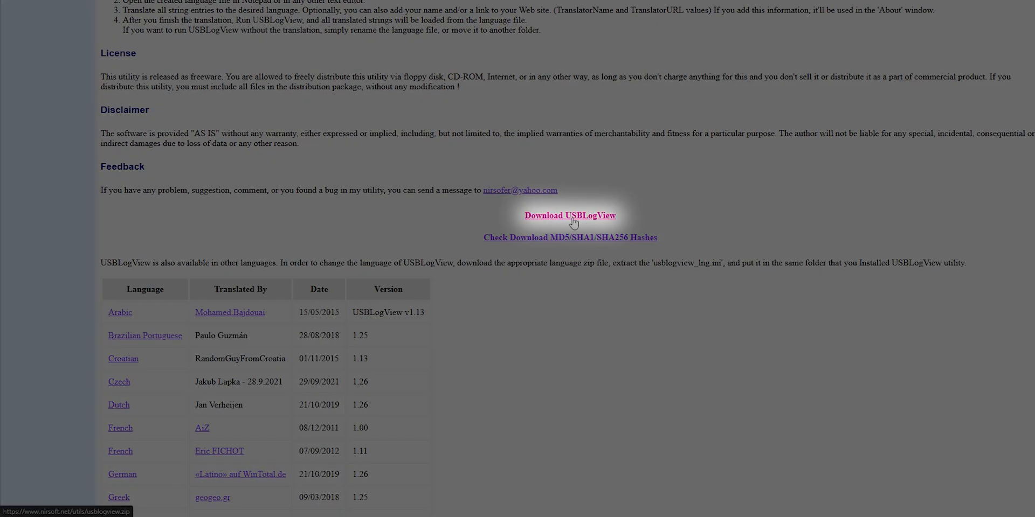
left_click(570, 216)
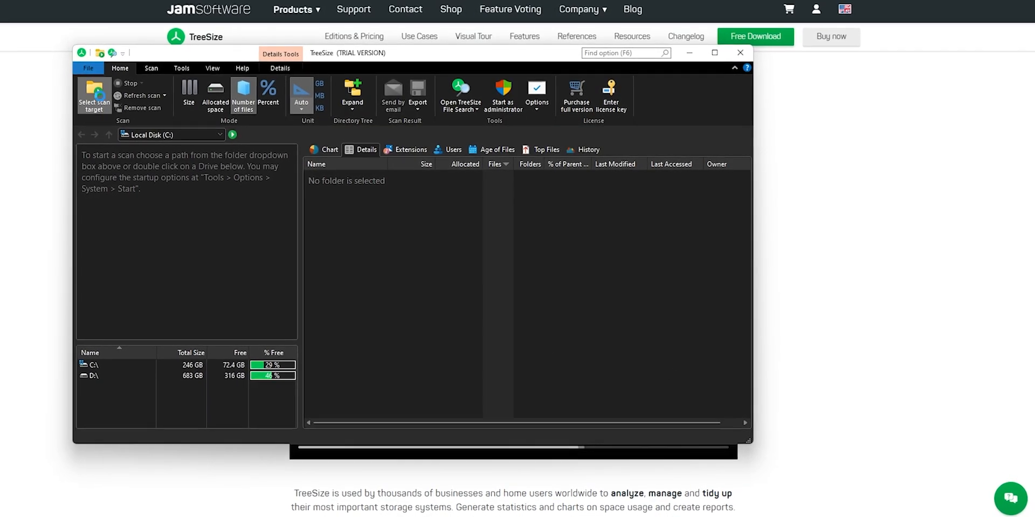
Step: Scan drive C:\ and show its per-folder file counts as a pie chart
scroll("down", 3)
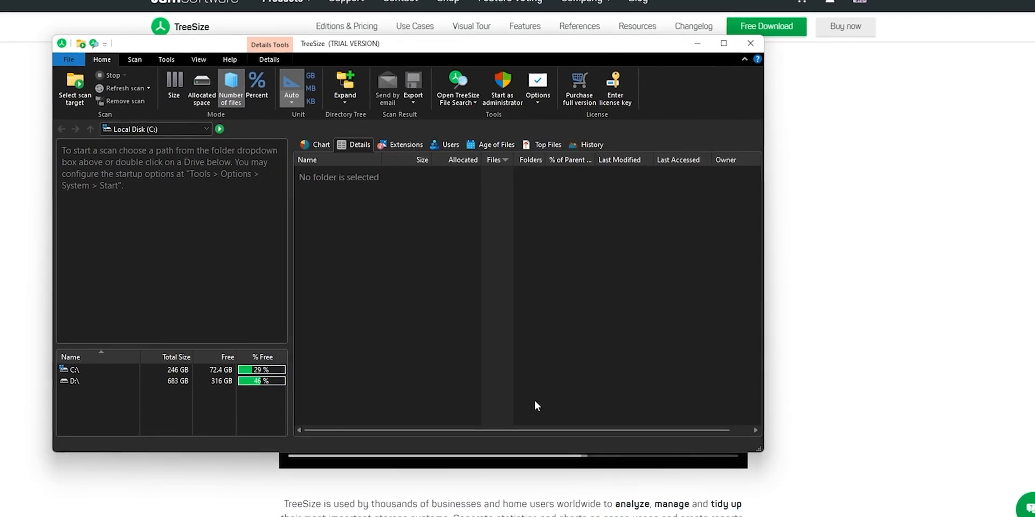
double_click(74, 370)
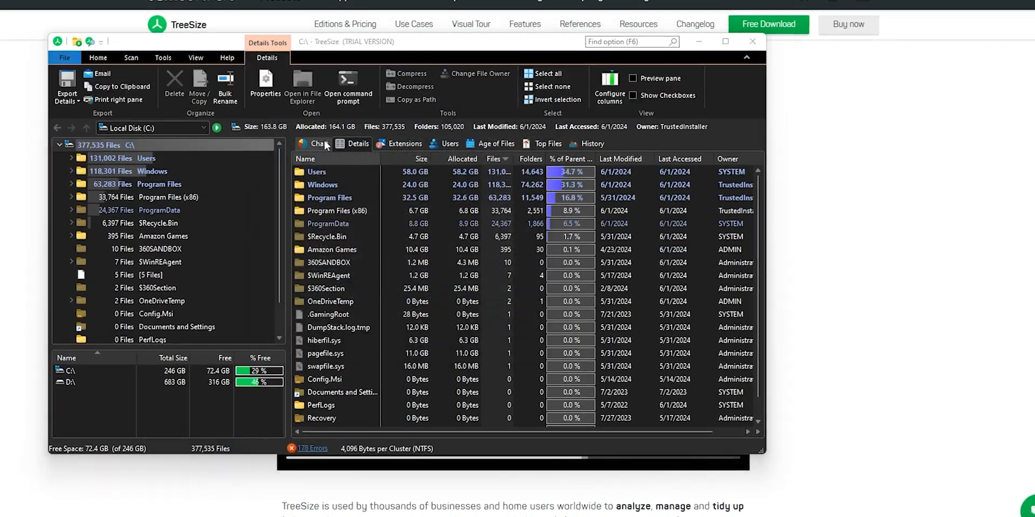
left_click(319, 144)
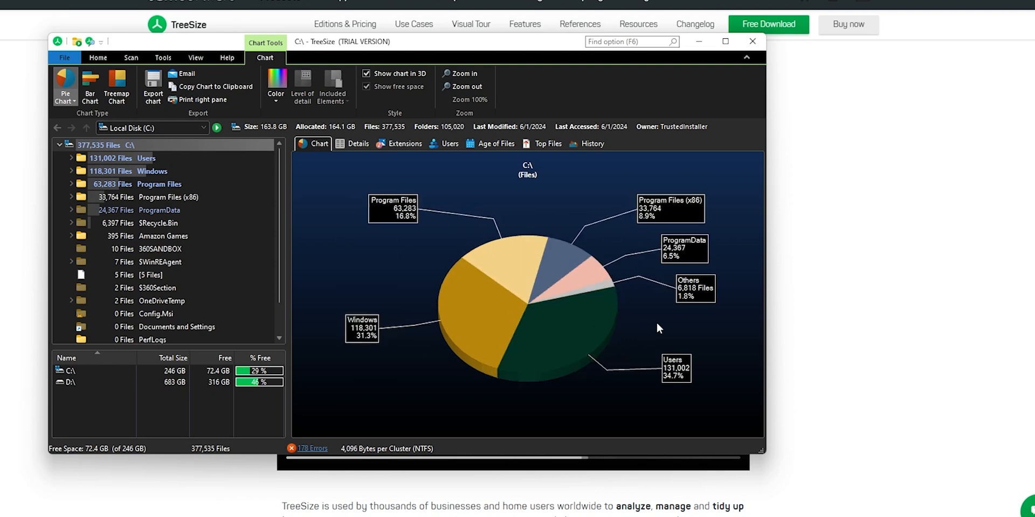
mouse_move(725, 323)
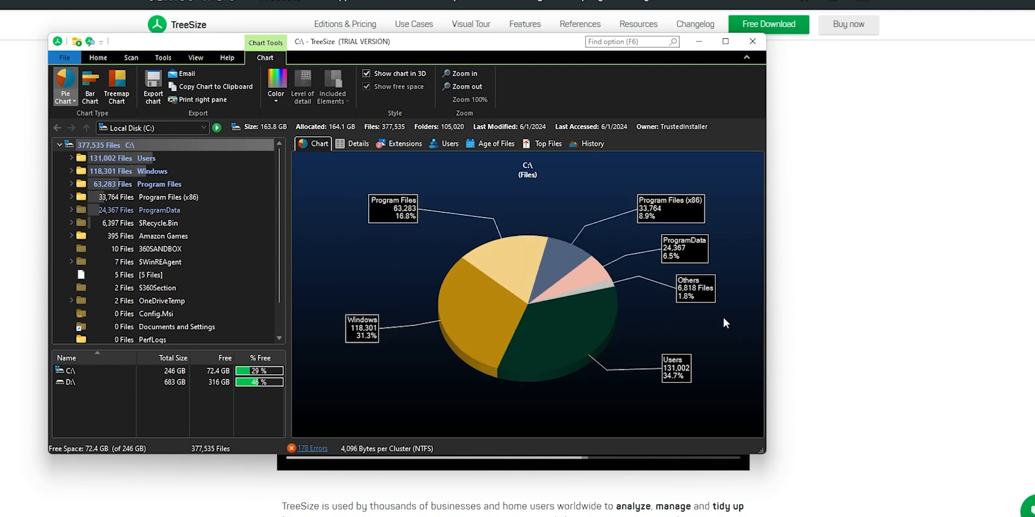
Step: Scan drive D:\ sized by allocated space, shown as percentages of parent
left_click(66, 381)
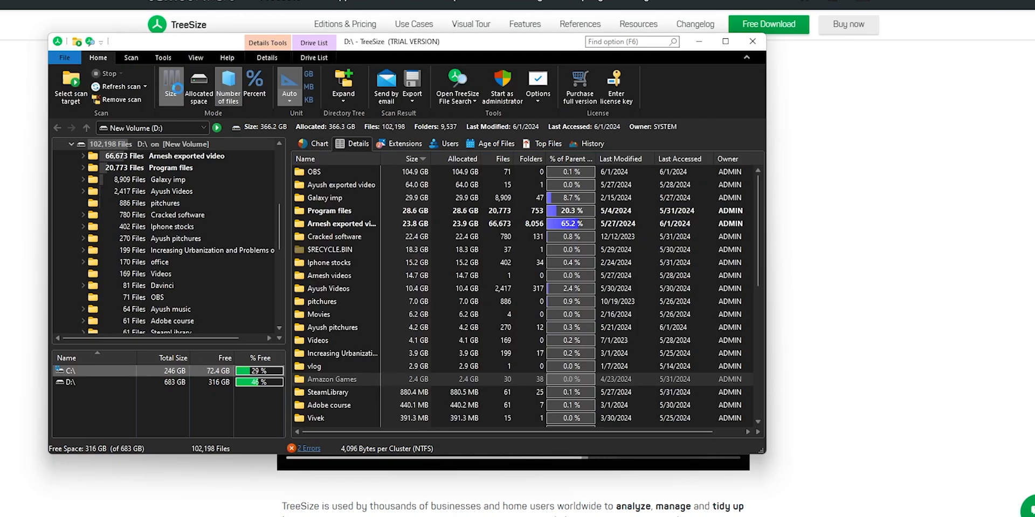
left_click(254, 86)
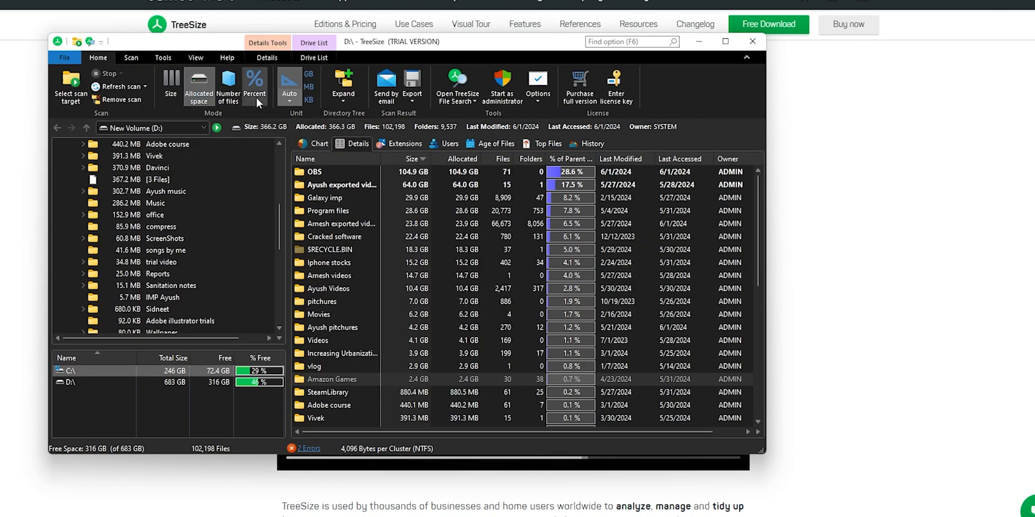
left_click(319, 144)
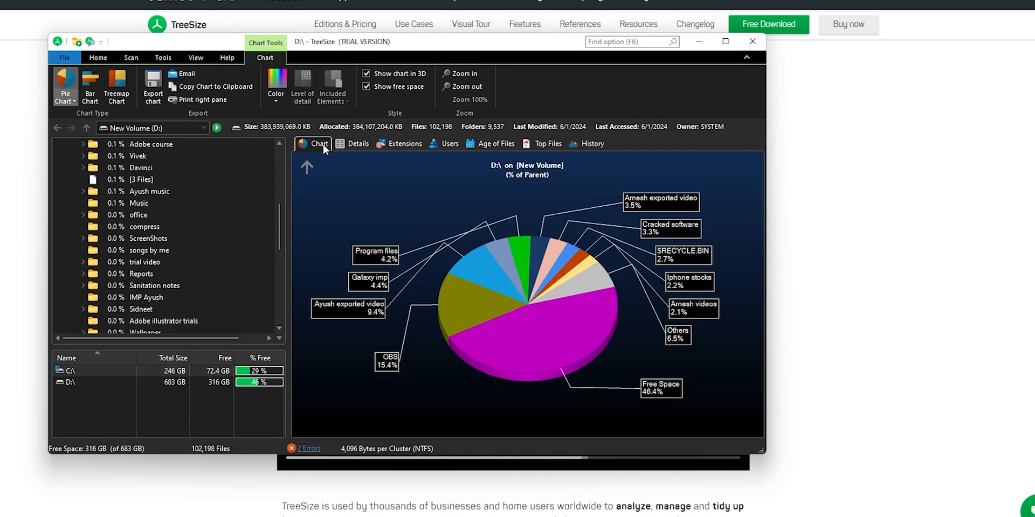
Step: Export the details of drive C's Amazon Games folder to a text file
left_click(359, 143)
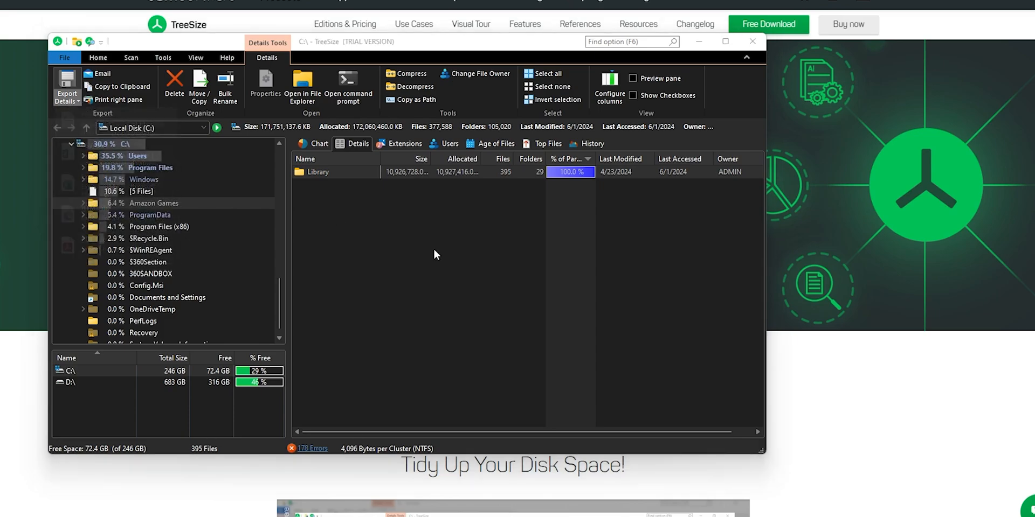
left_click(66, 87)
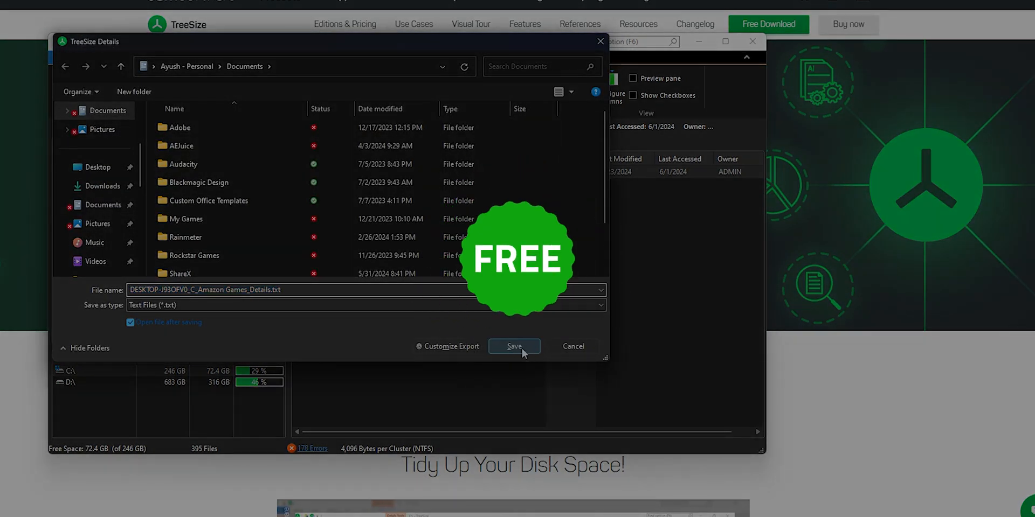
left_click(513, 346)
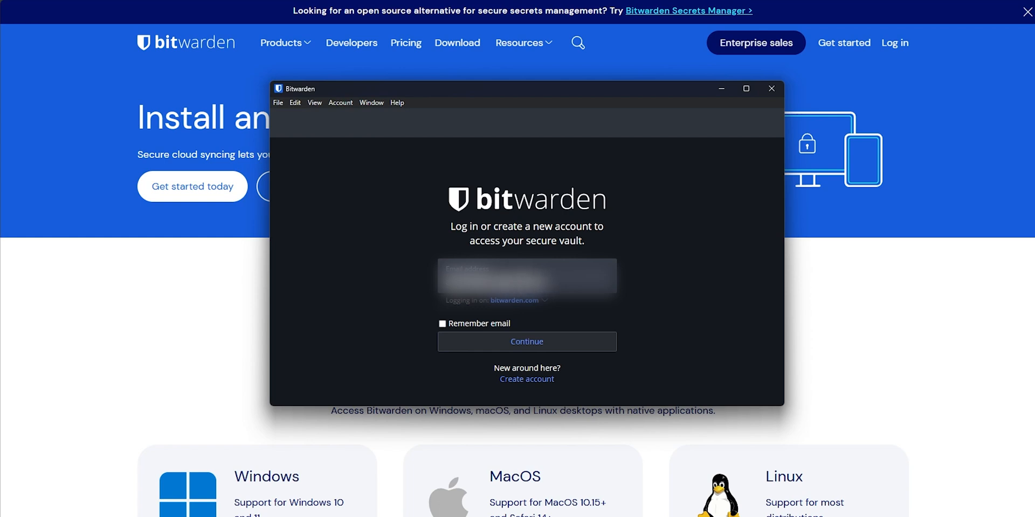
Step: Browse Bitwarden's Vault Health Reports help page before entering the web vault
left_click(527, 341)
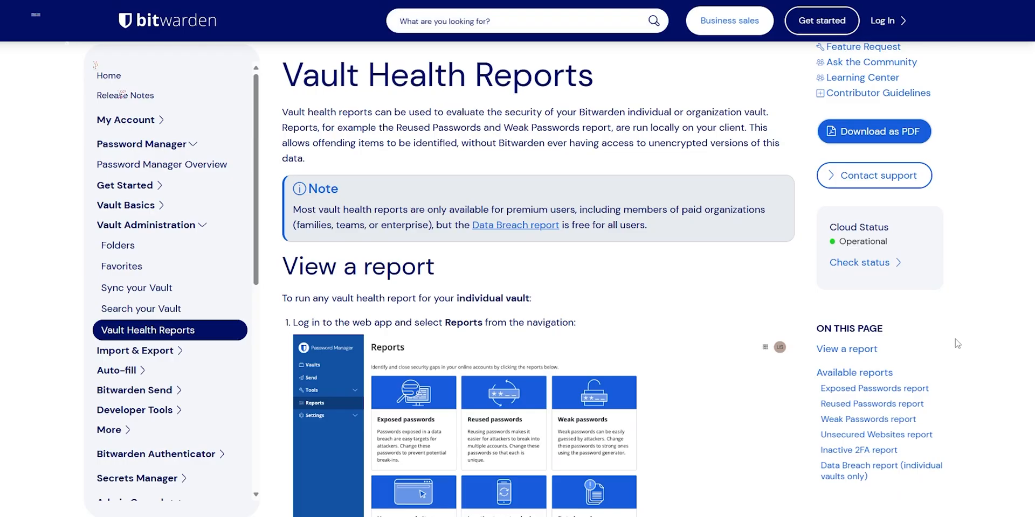
scroll("down", 3)
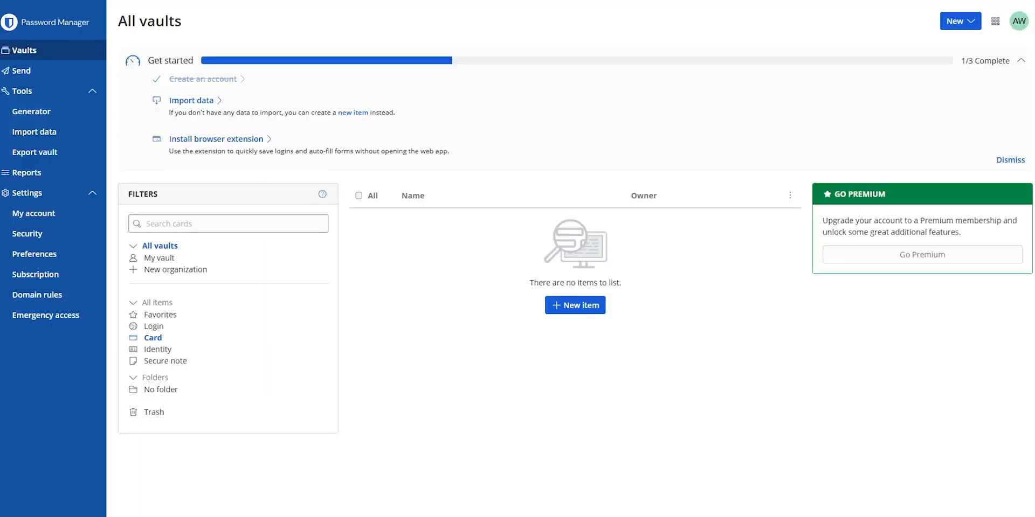
Step: Start a new Send, dismiss the Premium notice for file Sends, and scroll Bitwarden's security overview
left_click(22, 71)
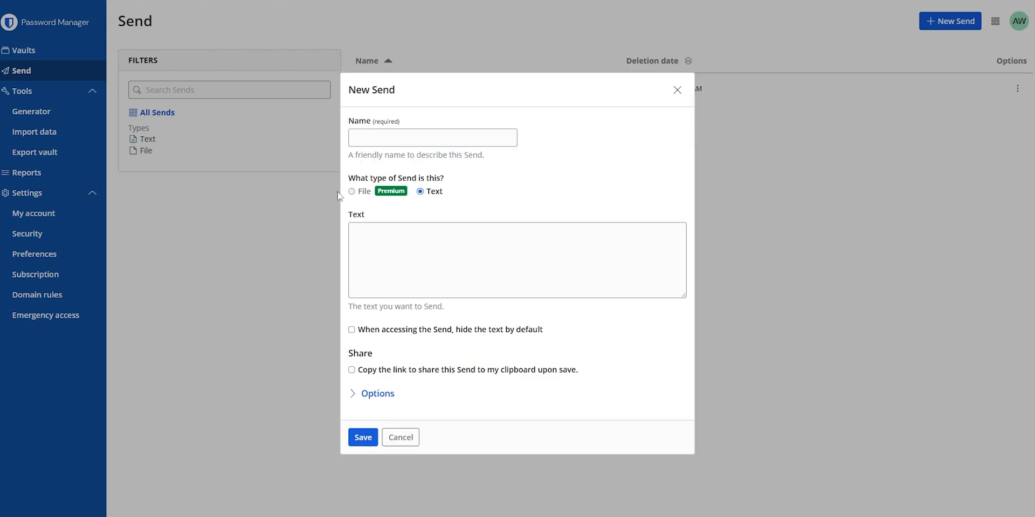
mouse_move(392, 195)
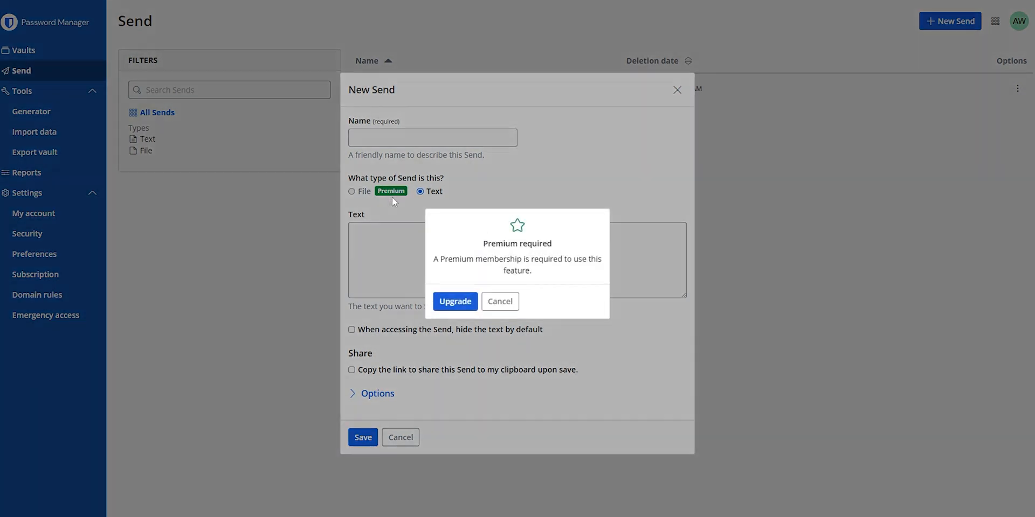
left_click(455, 302)
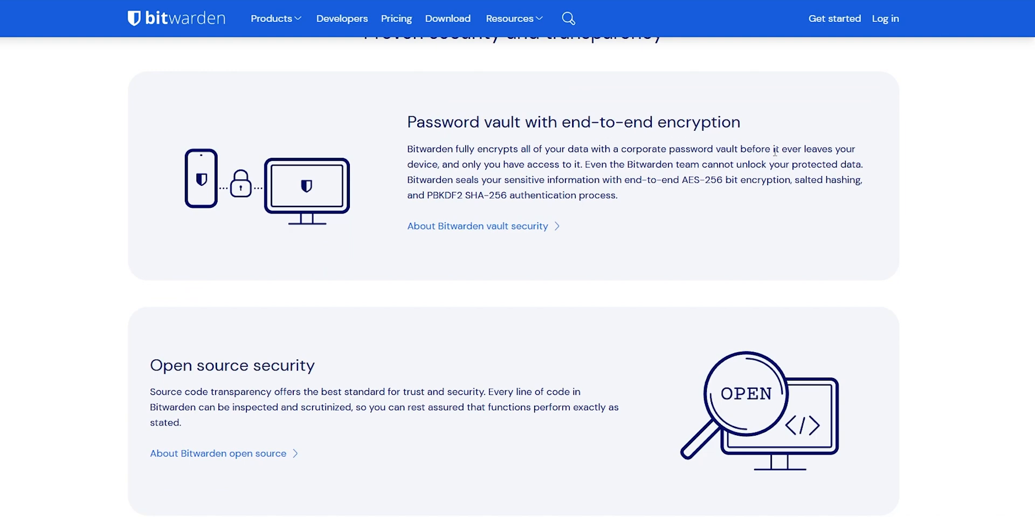
scroll("down", 3)
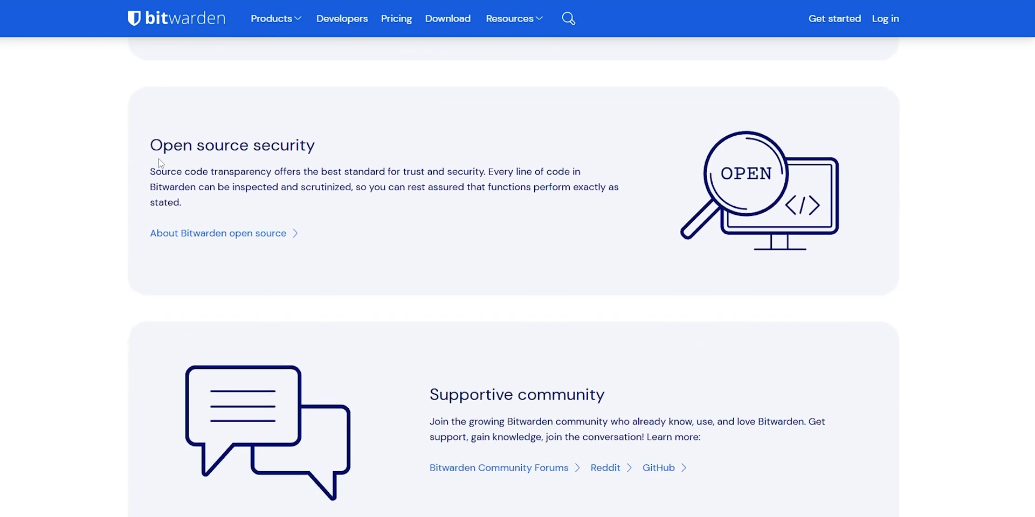
mouse_move(297, 165)
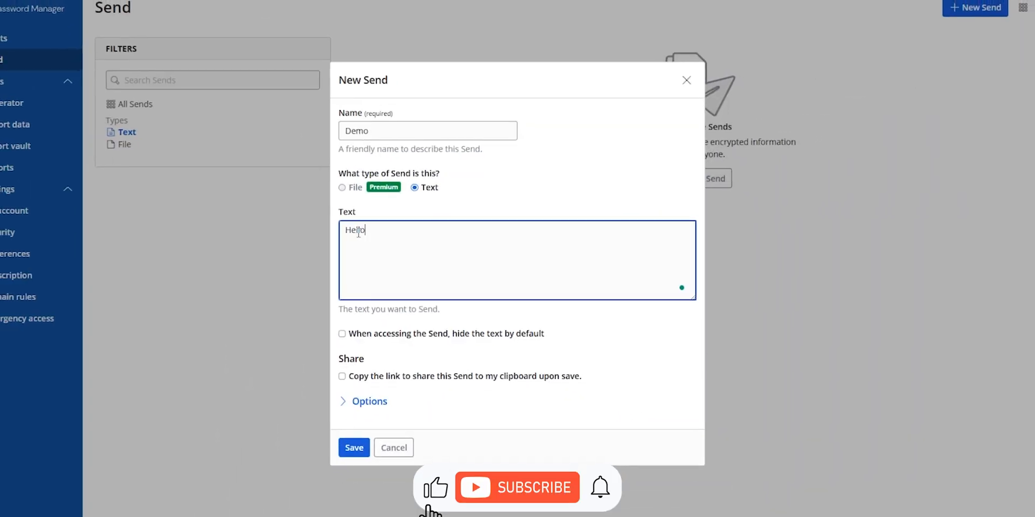
Step: Expand the Demo text Send's options showing its 7-day deletion and expiration settings
left_click(370, 401)
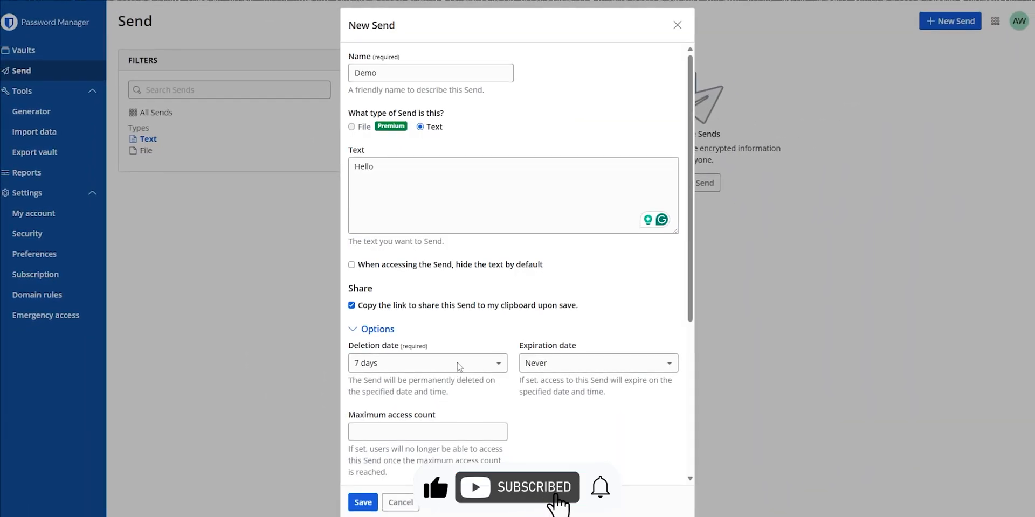